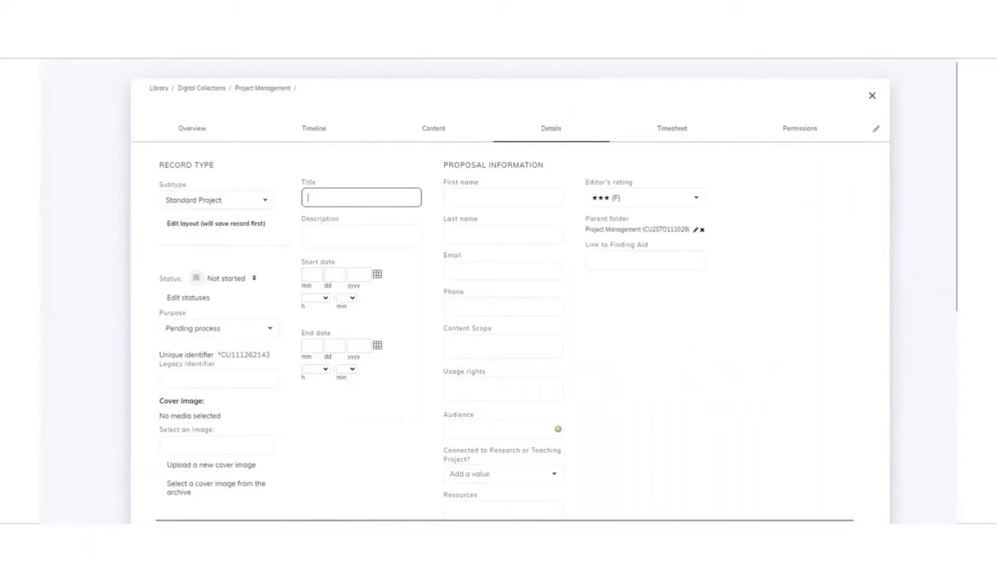
pyautogui.moveTo(710, 431)
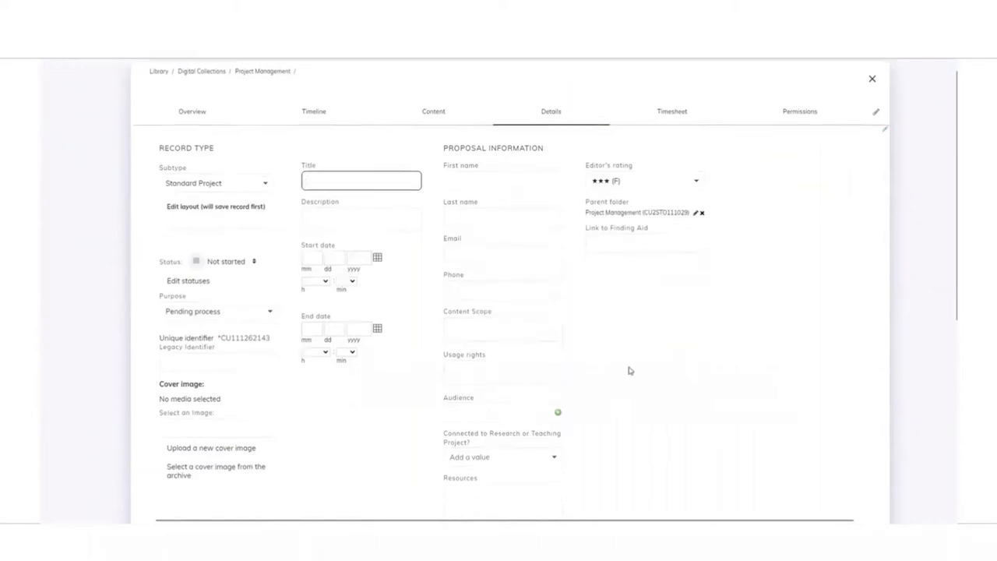
# Review the Example Project summary and roles, then expand Comments & Attachments
pyautogui.scroll(-3)
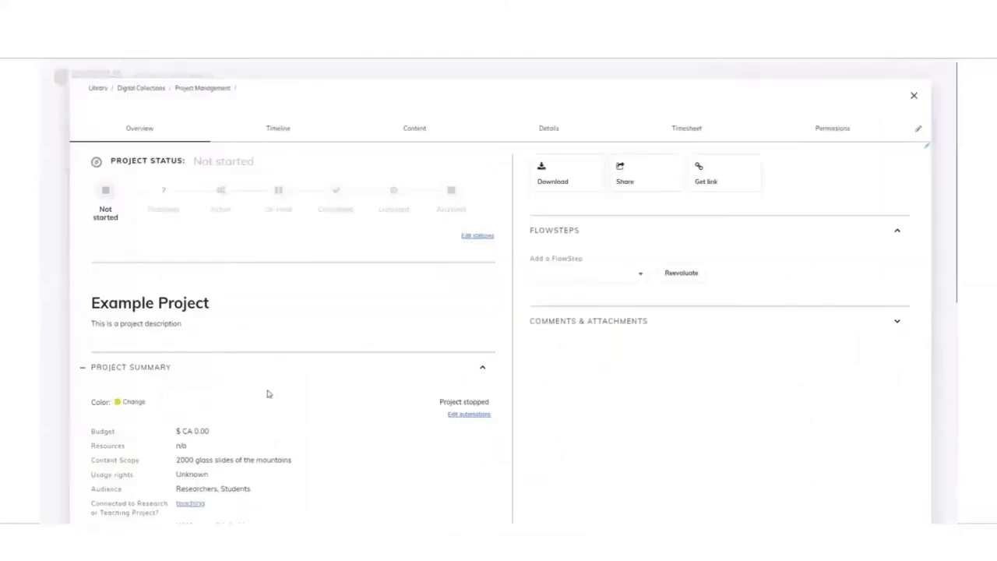
pyautogui.scroll(-3)
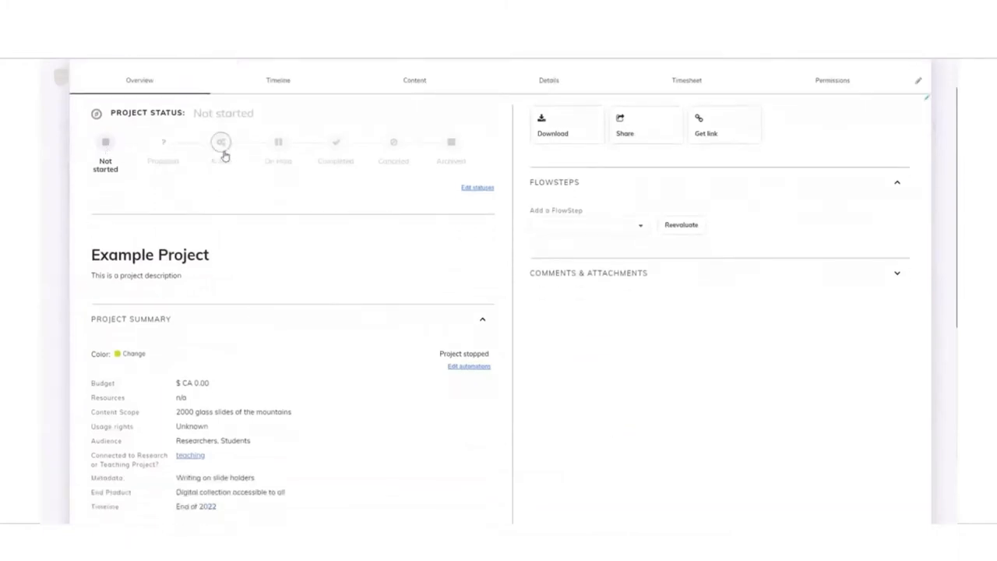
pyautogui.scroll(-3)
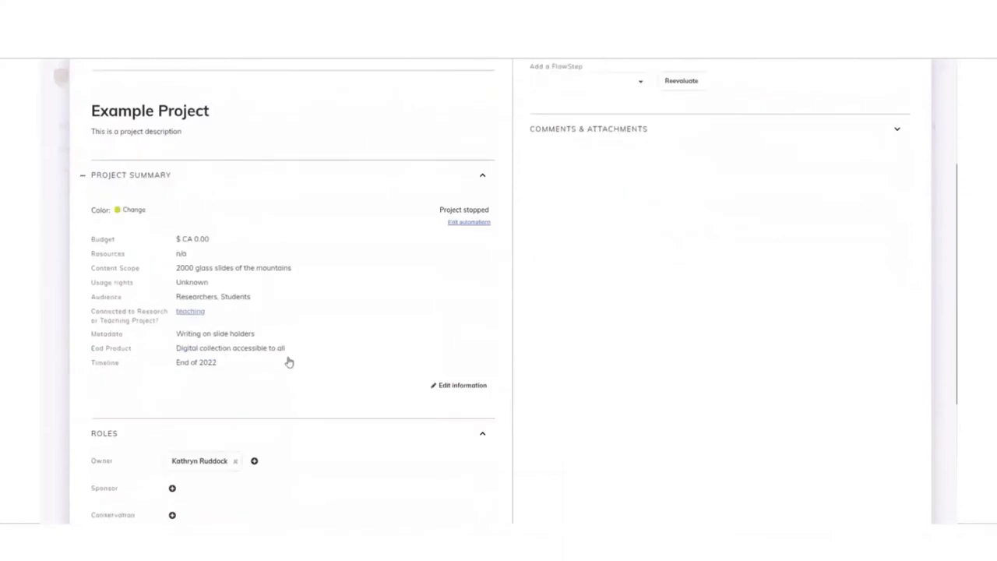
pyautogui.scroll(-3)
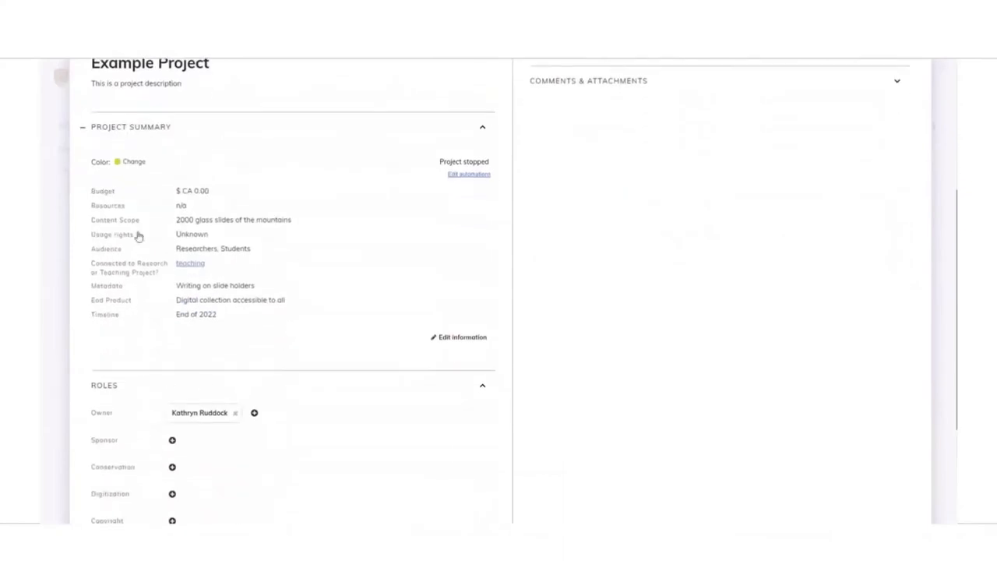
pyautogui.moveTo(272, 349)
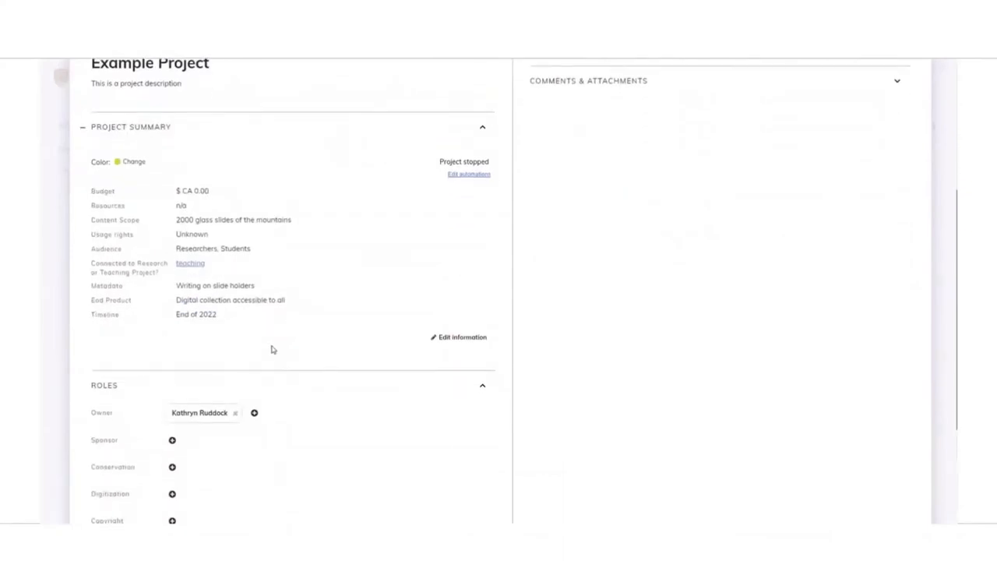
pyautogui.scroll(-3)
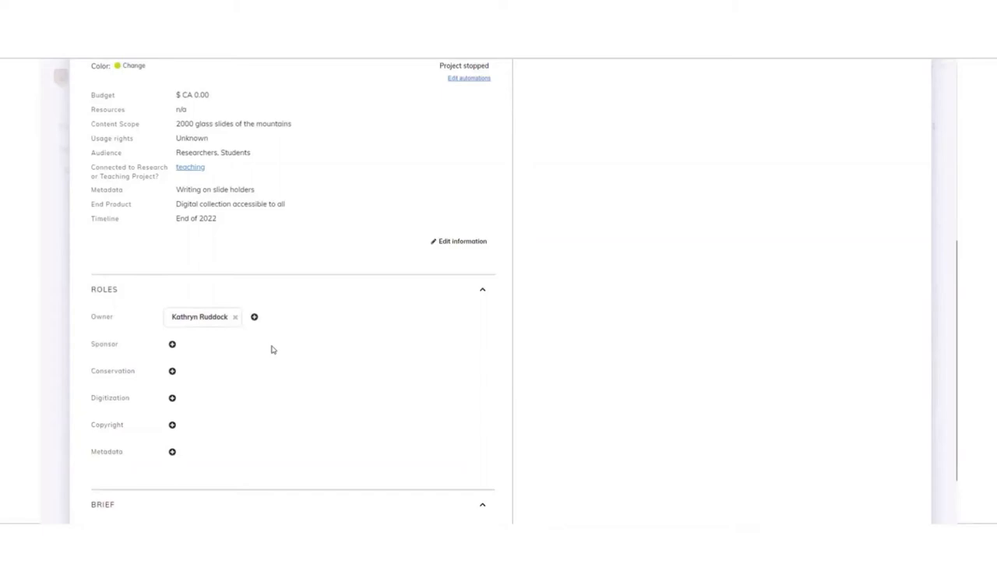
pyautogui.scroll(-3)
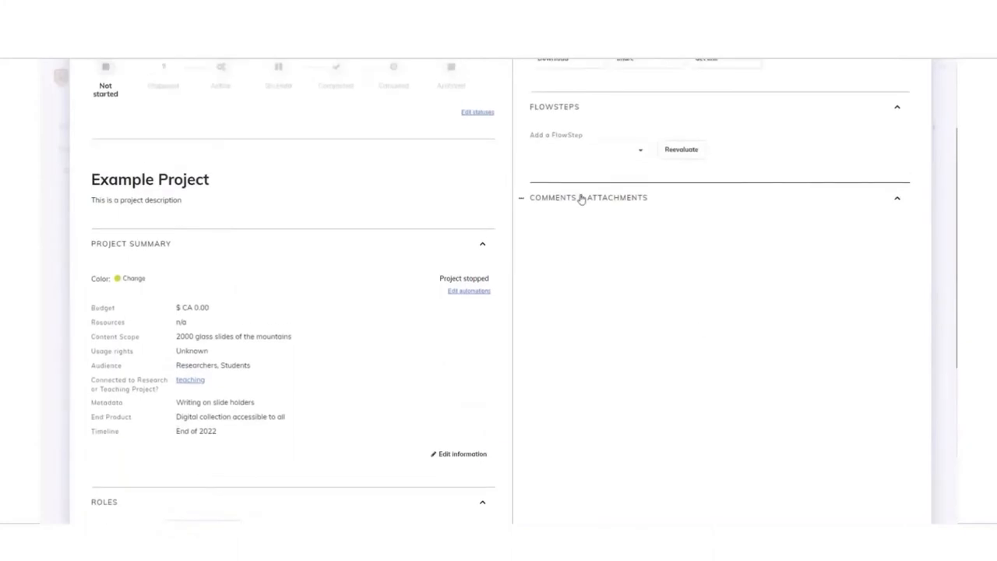
pyautogui.click(588, 198)
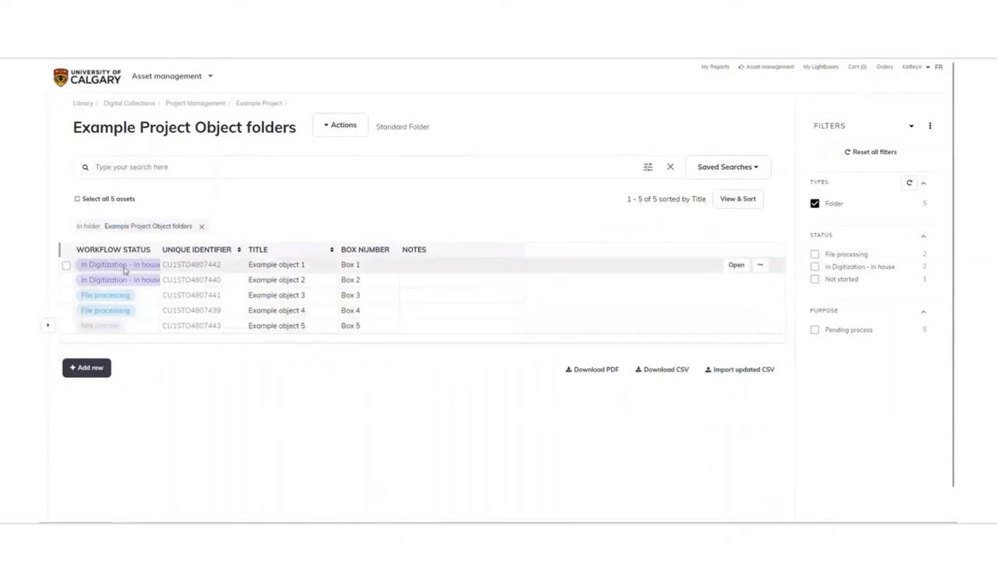
pyautogui.moveTo(124, 280)
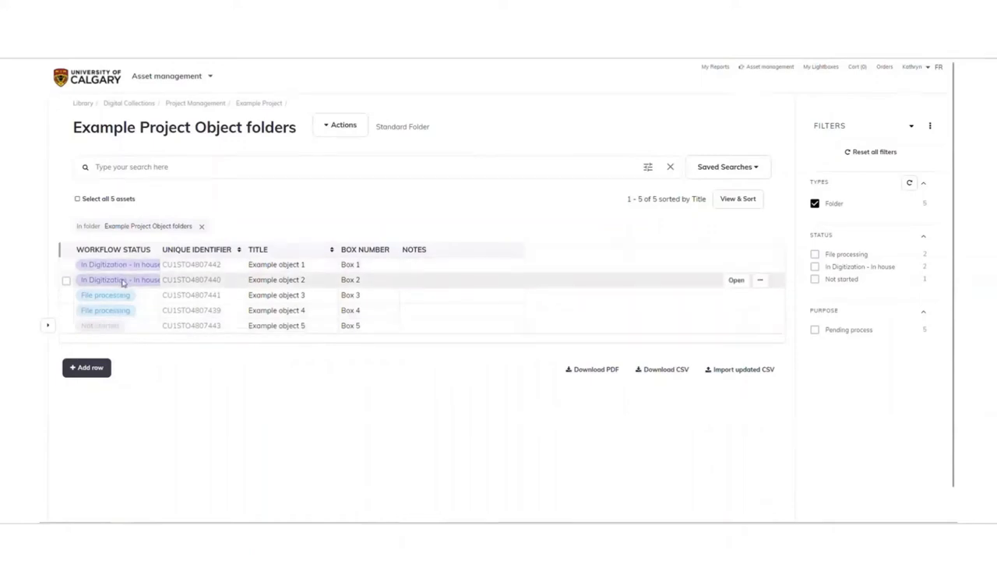
pyautogui.moveTo(113, 310)
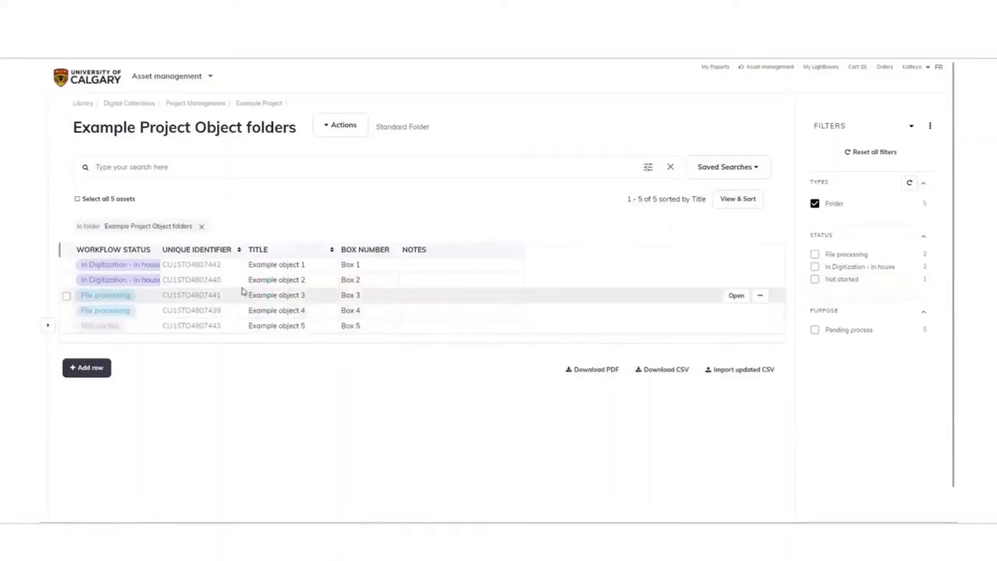
# Select a row in the Object folders table and edit Example object 1's notes
pyautogui.click(461, 264)
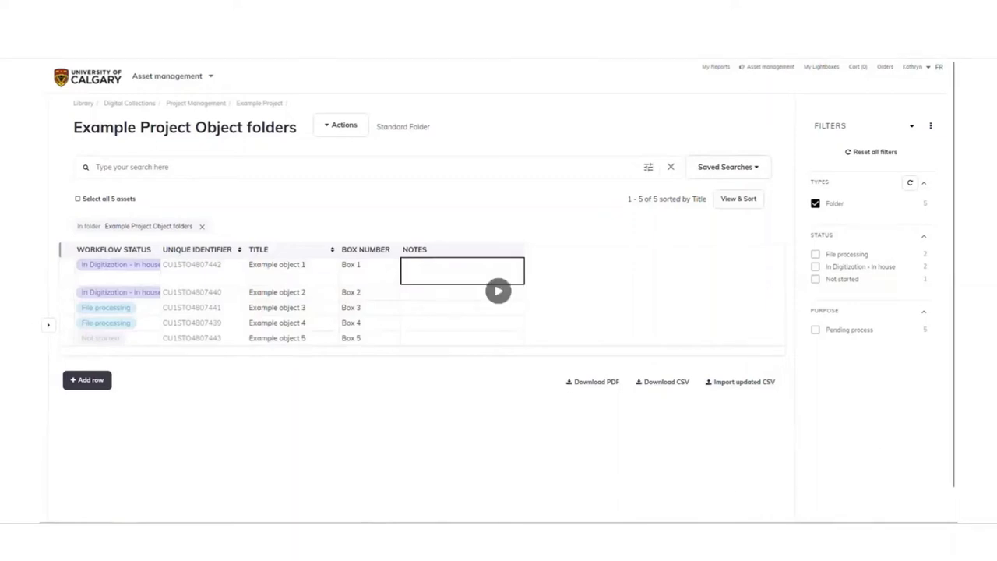
pyautogui.click(277, 264)
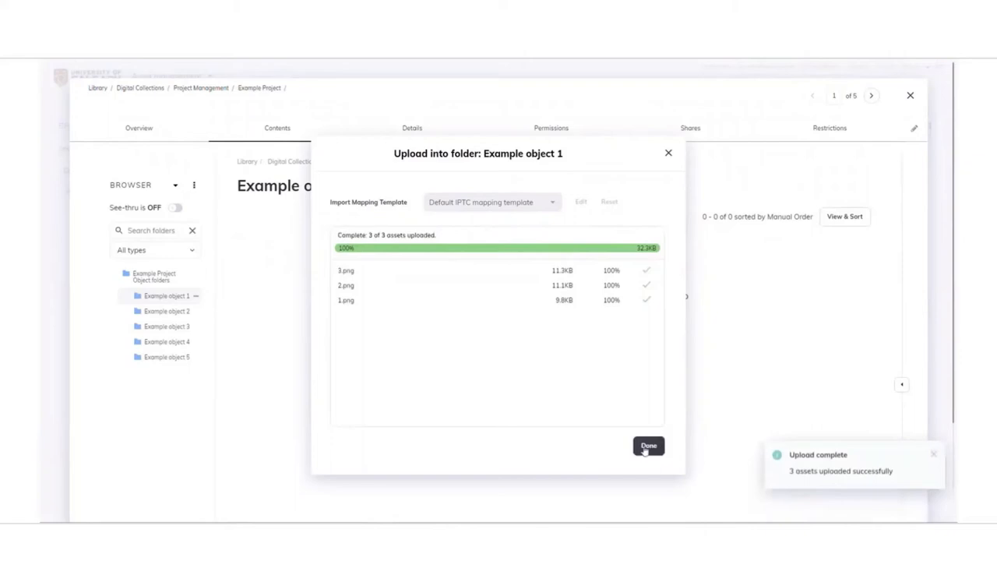
# Finish uploading 1.png, 2.png and 3.png into Example object 1 and close the summary
pyautogui.click(648, 446)
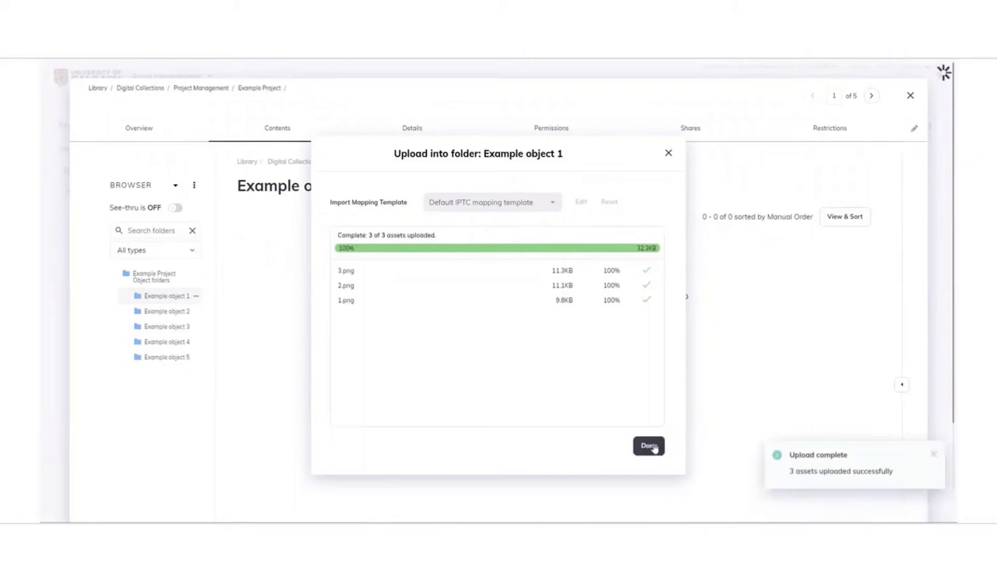
pyautogui.click(648, 445)
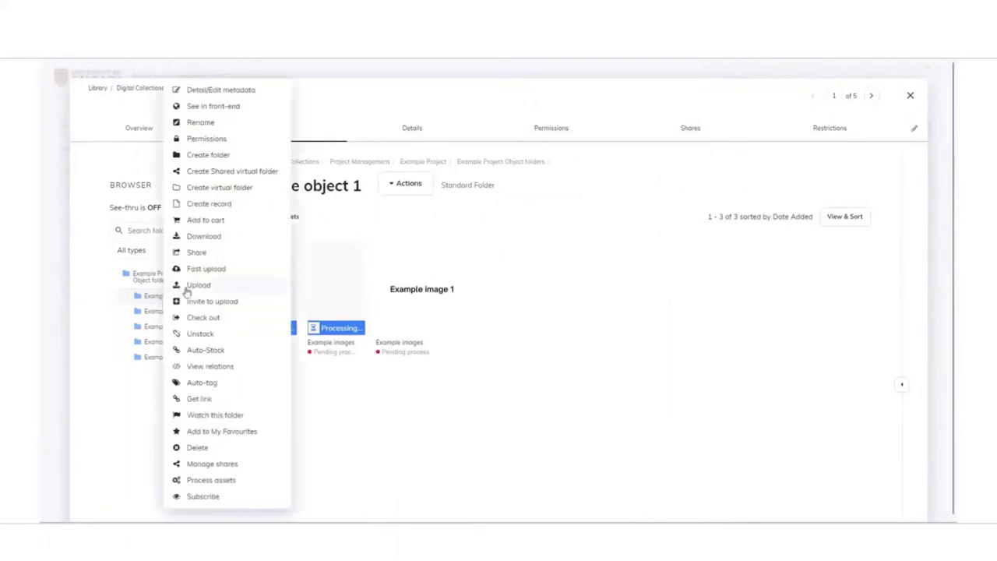
pyautogui.click(212, 301)
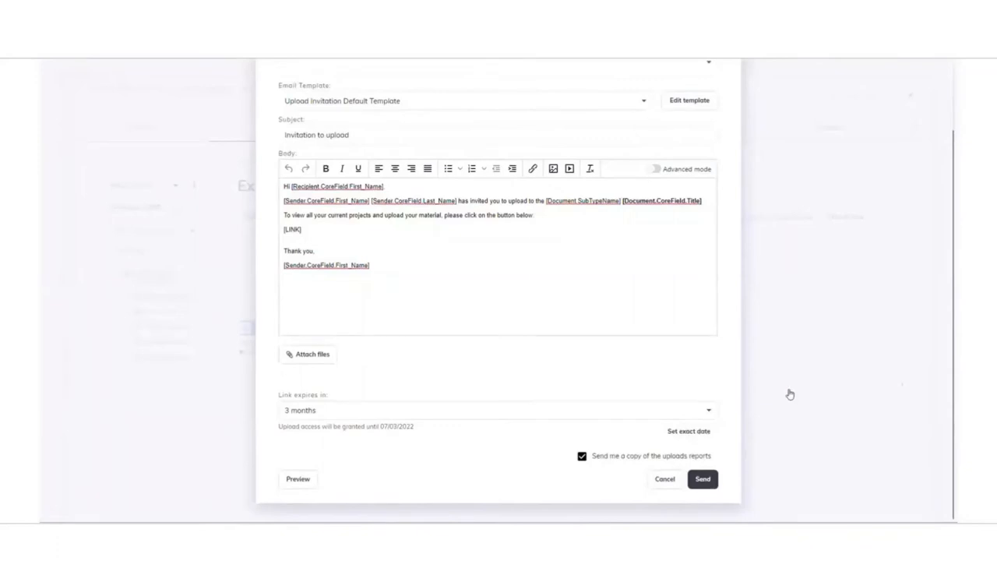
pyautogui.click(702, 478)
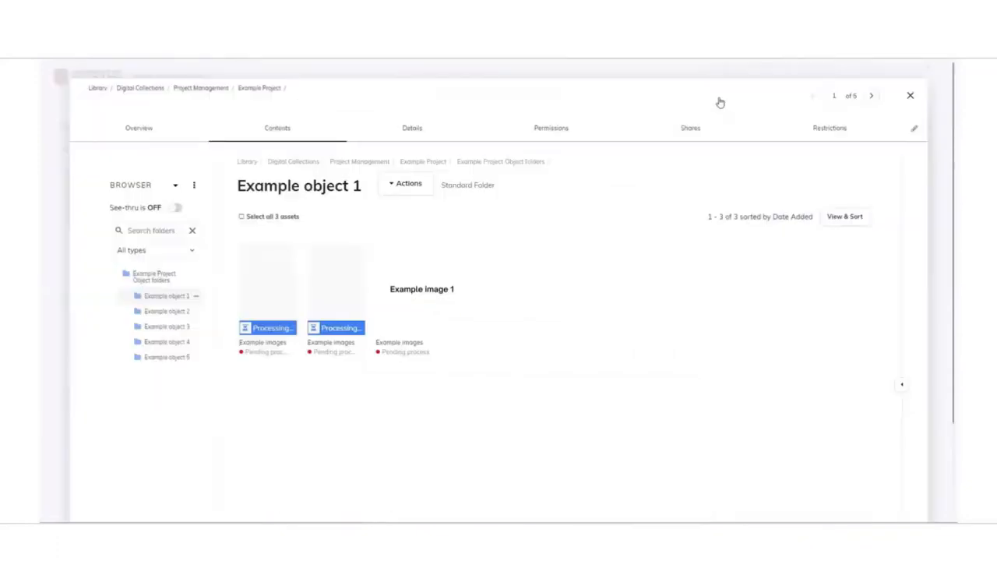
pyautogui.moveTo(401, 416)
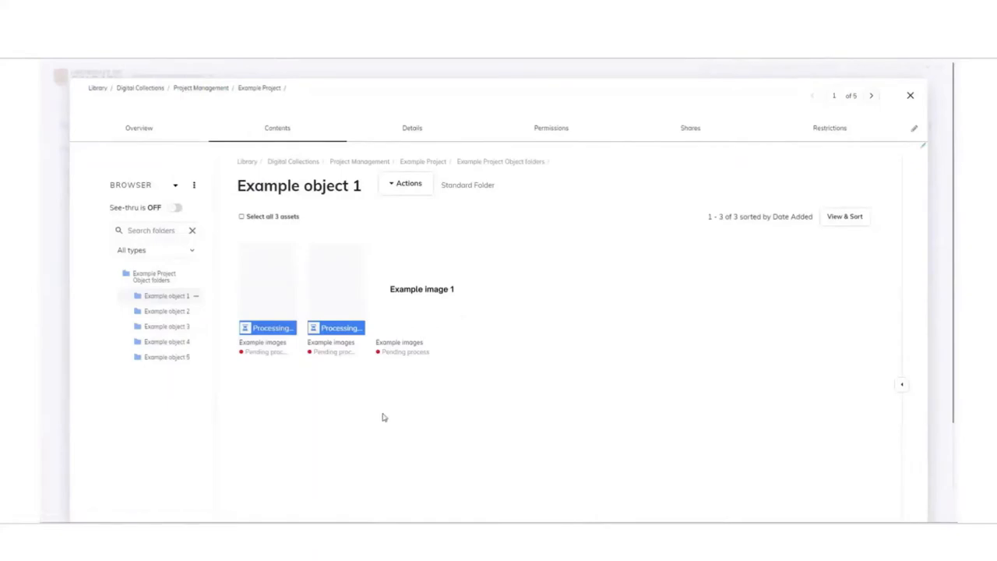
pyautogui.moveTo(382, 421)
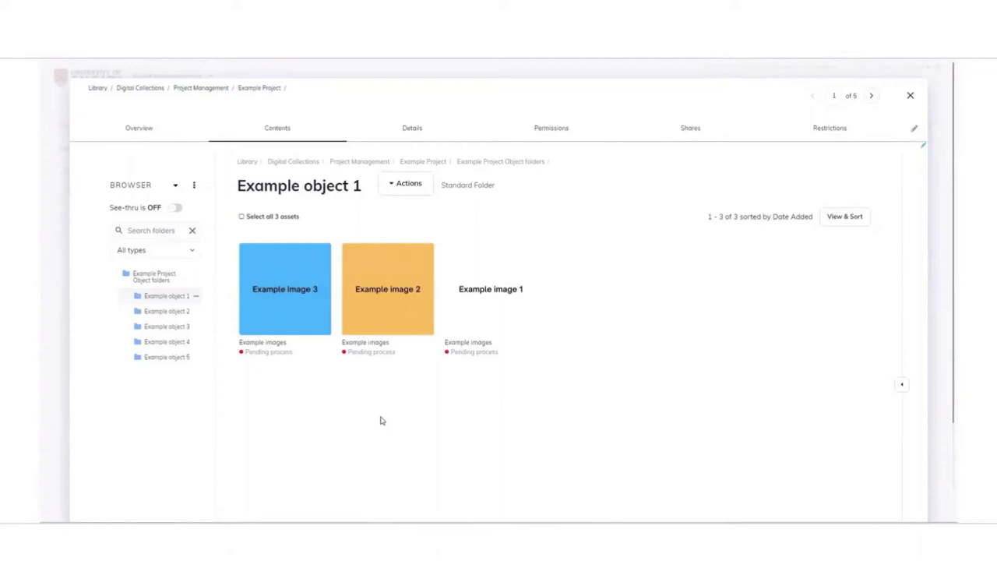
pyautogui.moveTo(387, 289)
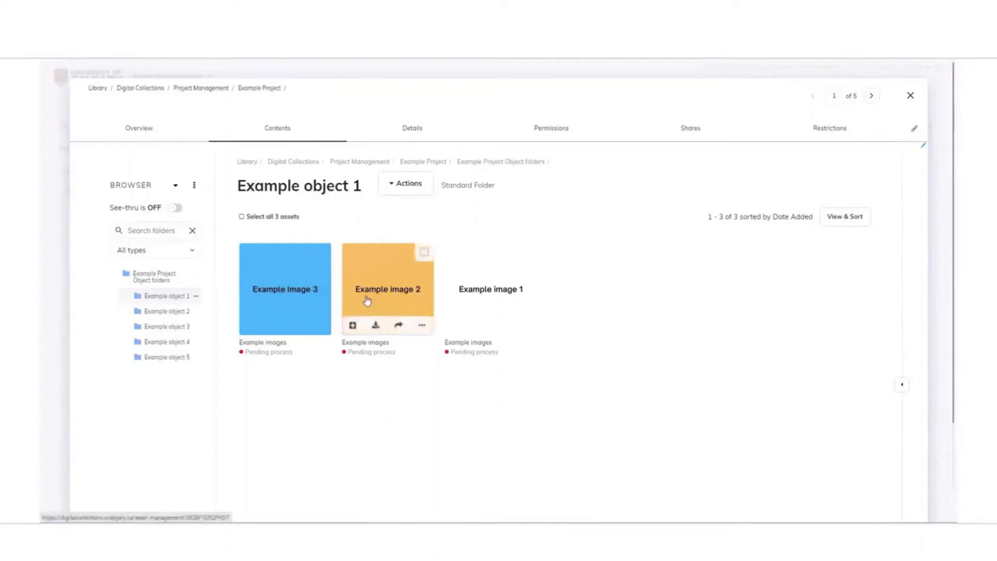
pyautogui.moveTo(208, 353)
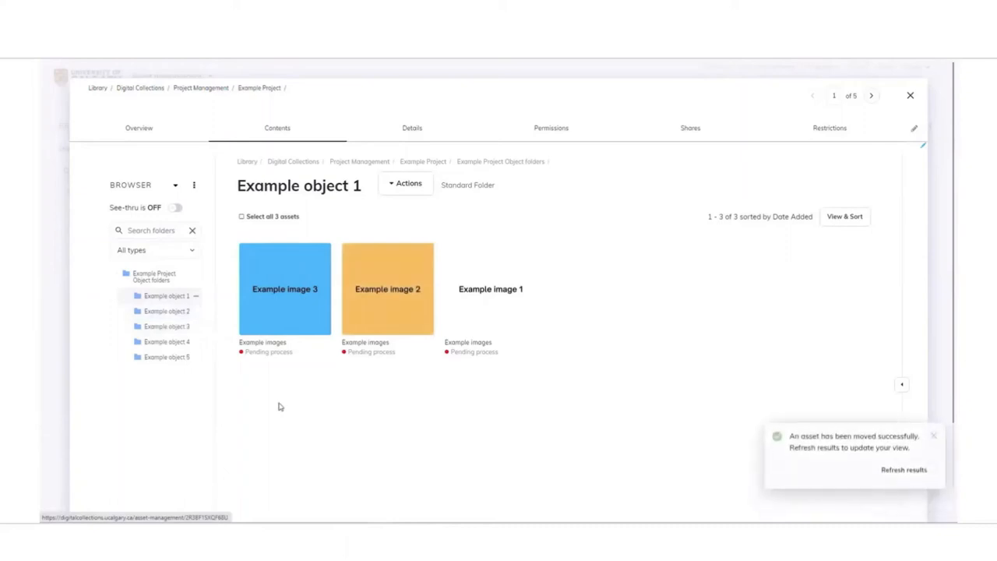
# Click in the Example object 1 folder view after moving Example image 2
pyautogui.click(903, 470)
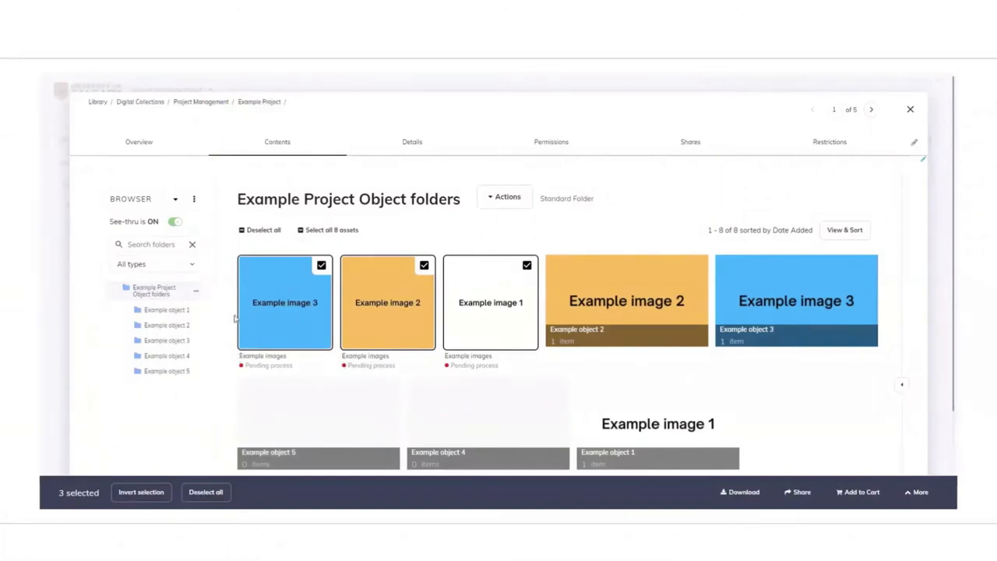
pyautogui.moveTo(268, 273)
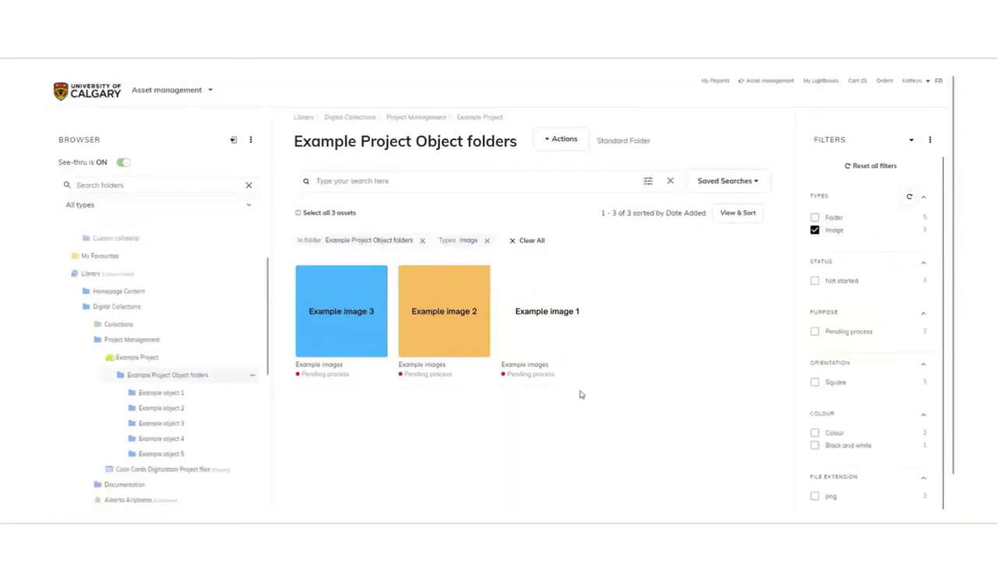
pyautogui.moveTo(547, 311)
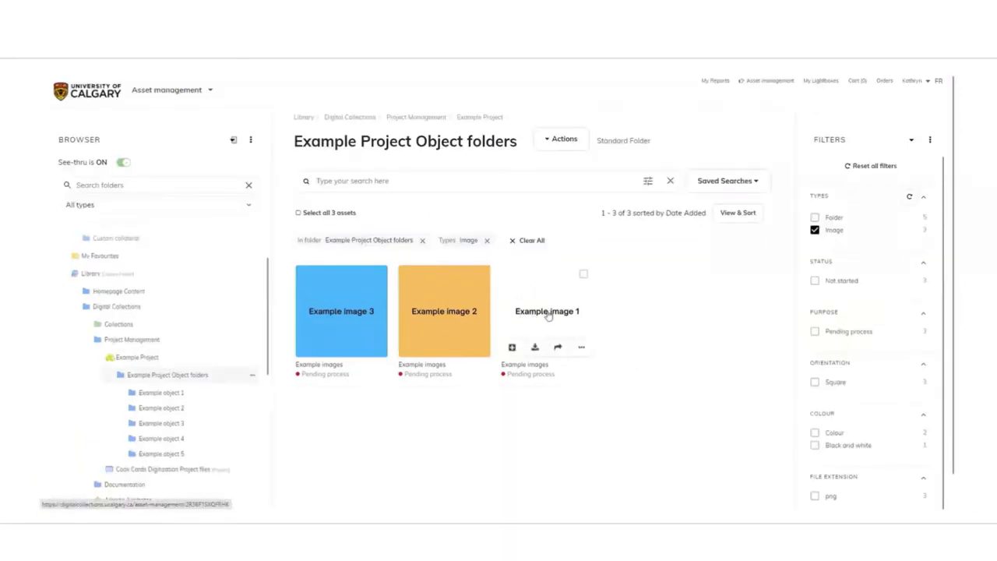
# Open Example image 1's options, then the View & Sort settings for the images
pyautogui.click(581, 347)
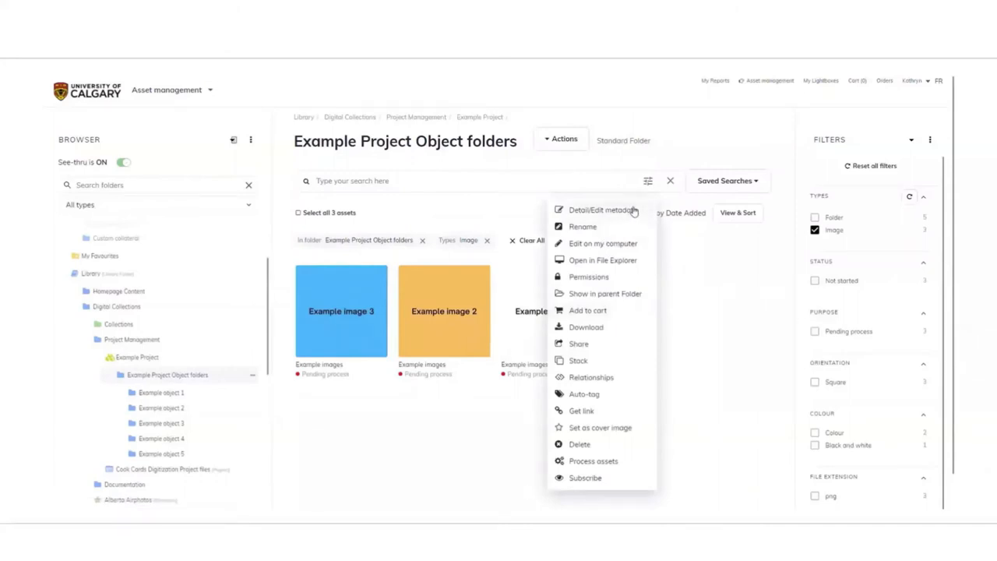
pyautogui.moveTo(725, 283)
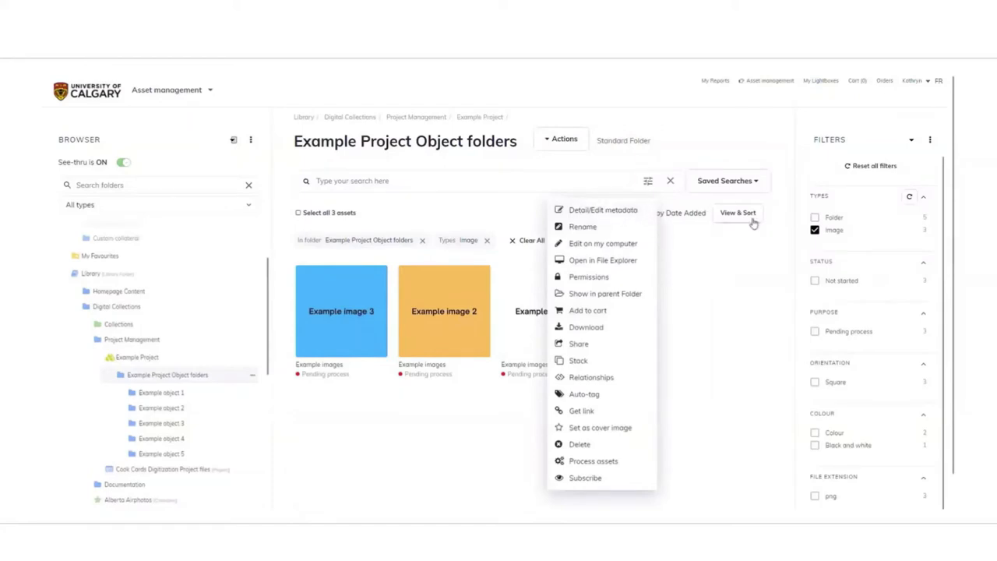
pyautogui.click(736, 212)
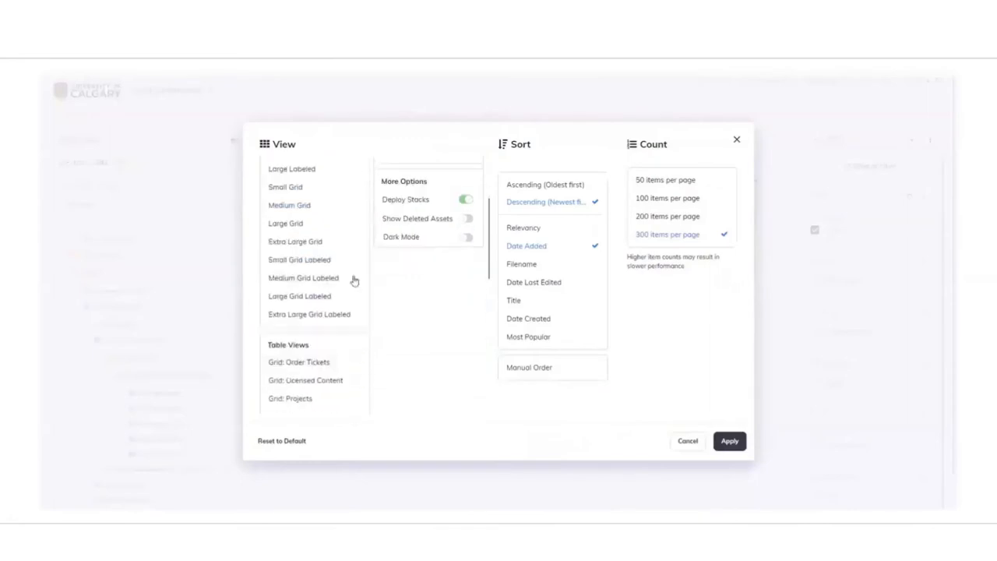
pyautogui.scroll(-3)
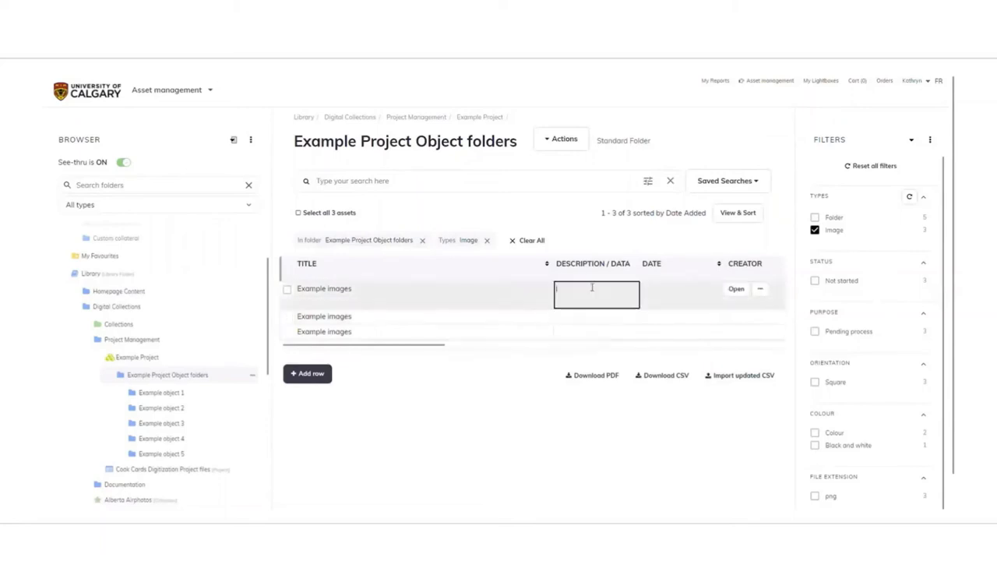
# Describe the first image as 'This is a...' and download a re-importable CSV
pyautogui.write('This is an example ima...')
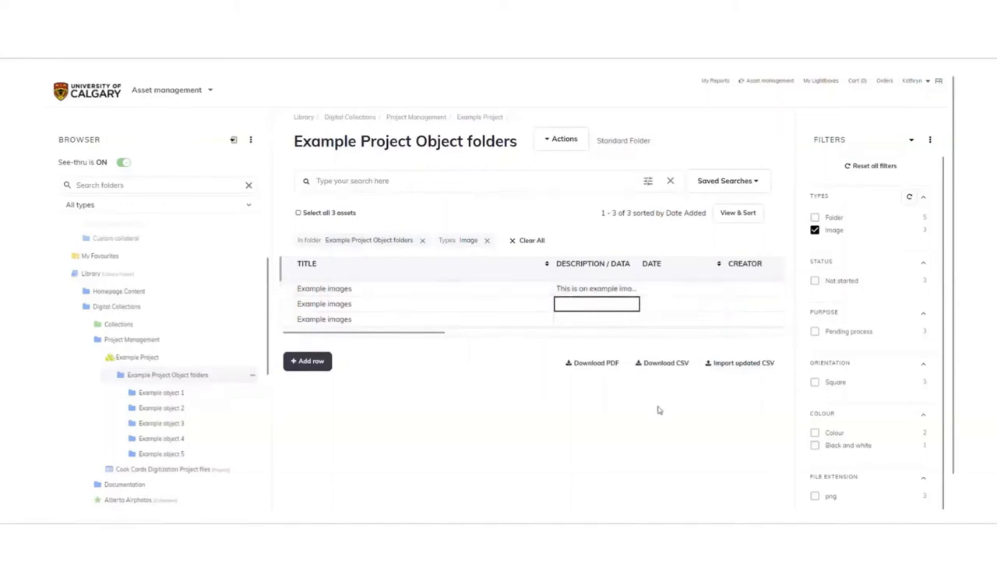
pyautogui.click(665, 363)
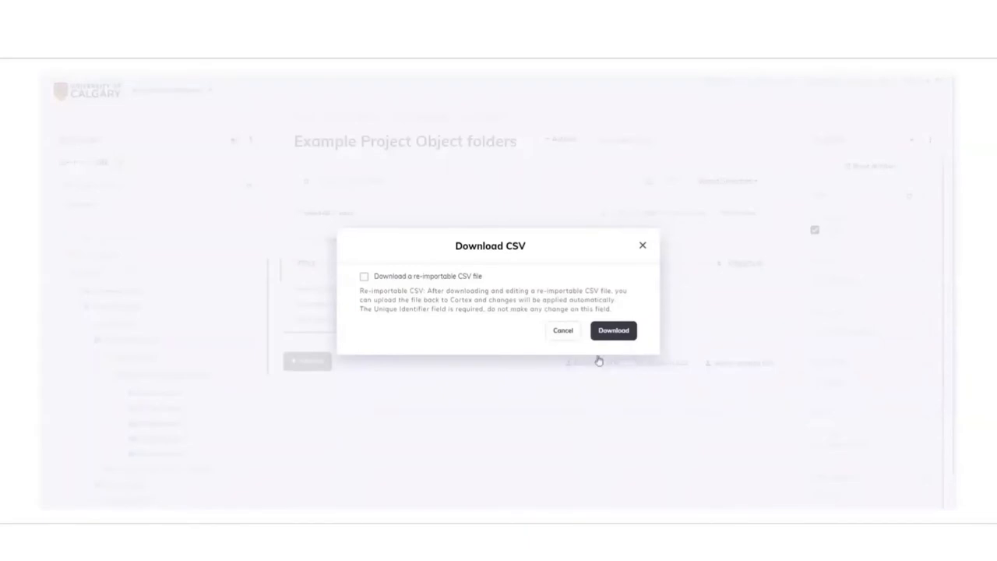
pyautogui.click(363, 276)
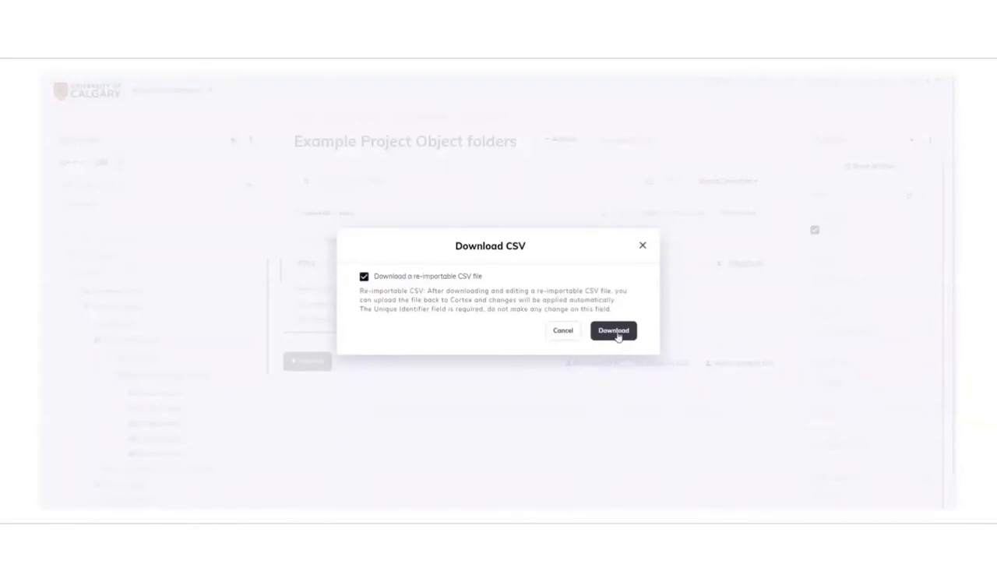
pyautogui.click(613, 330)
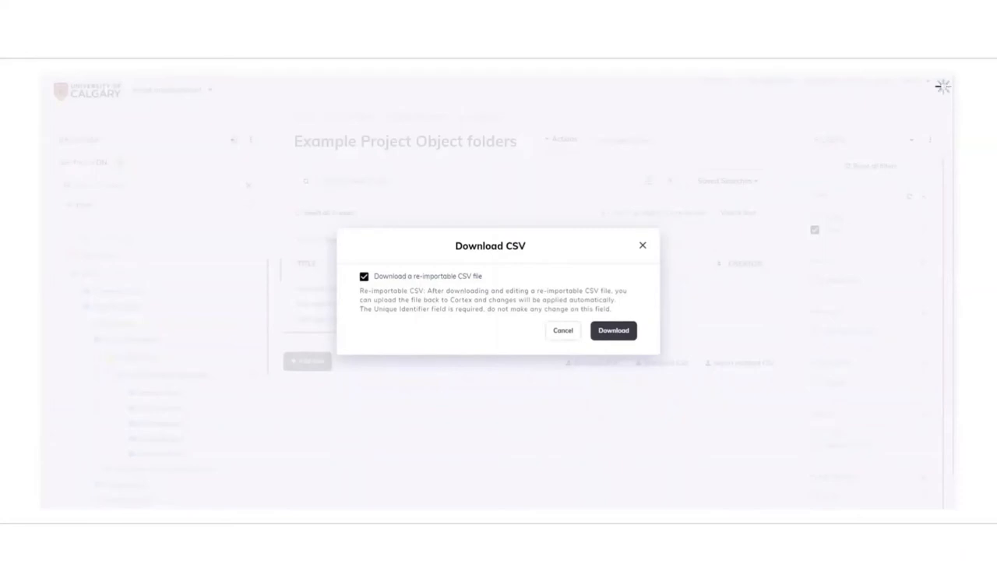
pyautogui.click(613, 330)
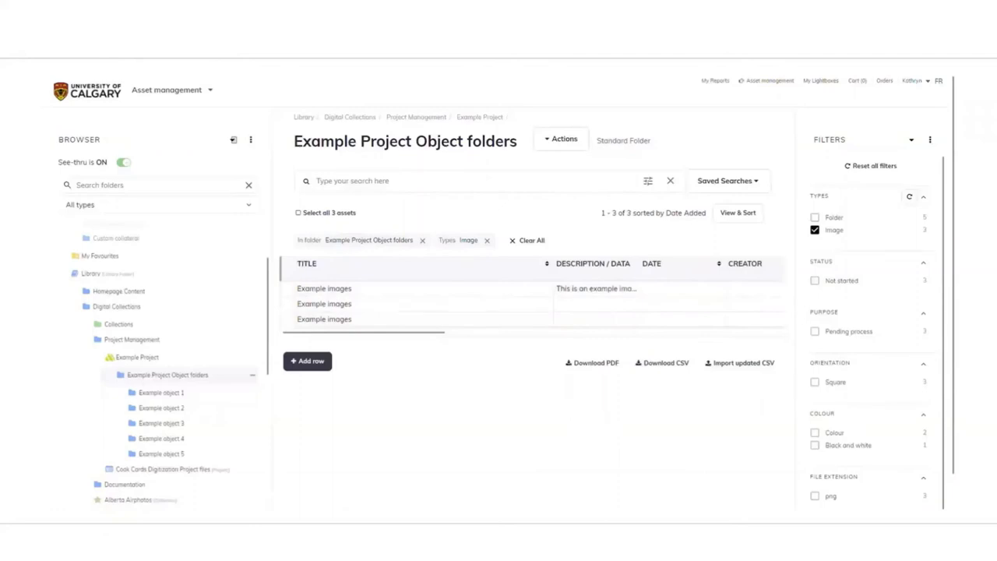
pyautogui.moveTo(690, 290)
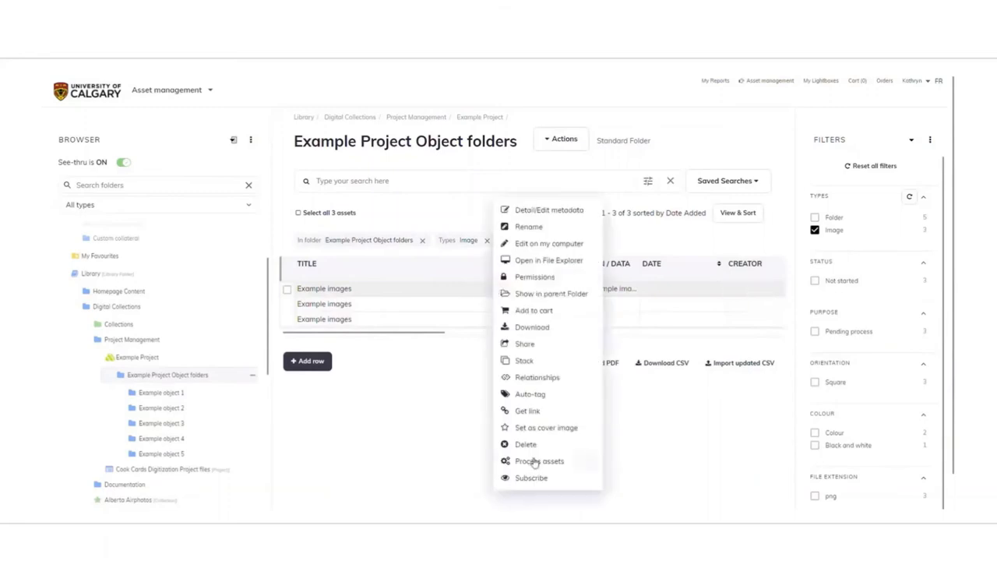
# Run English OCR processing on the first example image, sending a copy to myself
pyautogui.click(539, 461)
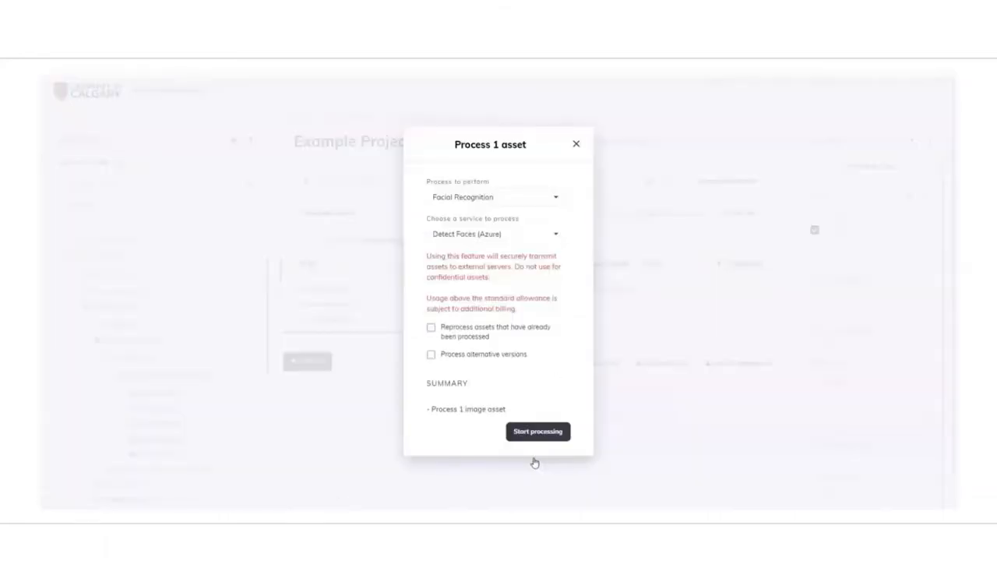
pyautogui.click(494, 197)
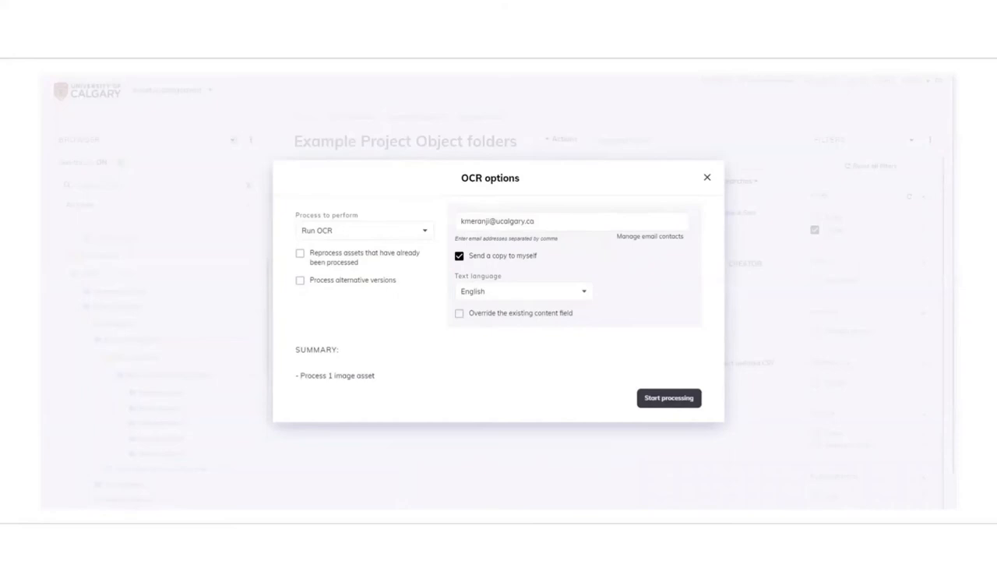
pyautogui.click(667, 397)
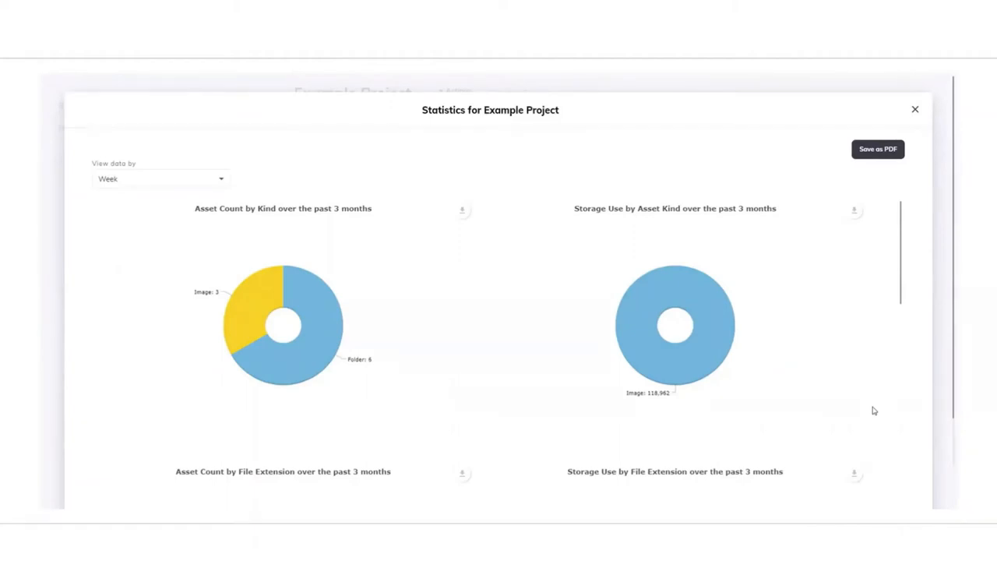
# Look over the asset and storage charts, close Statistics, and open Actions
pyautogui.scroll(-3)
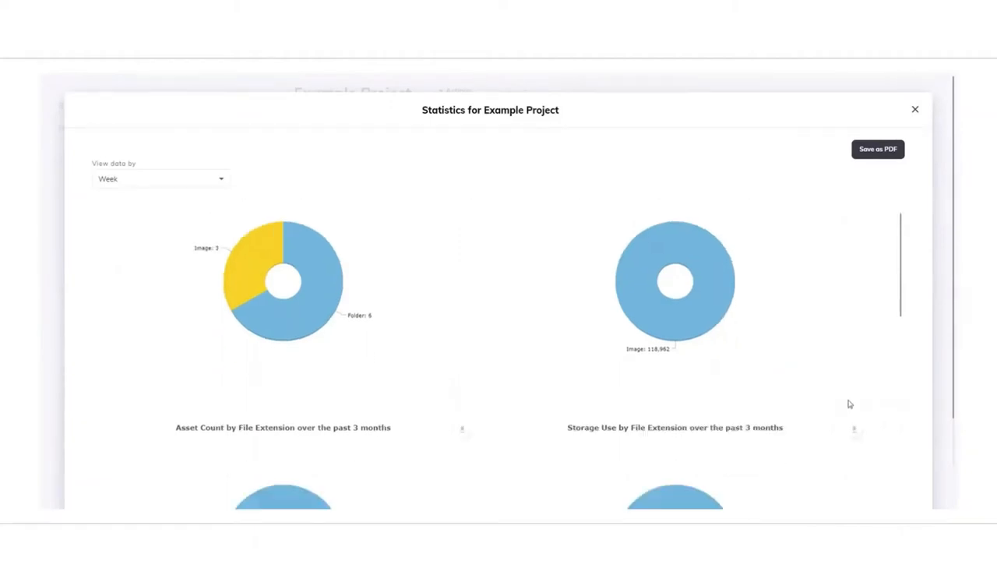
pyautogui.scroll(-3)
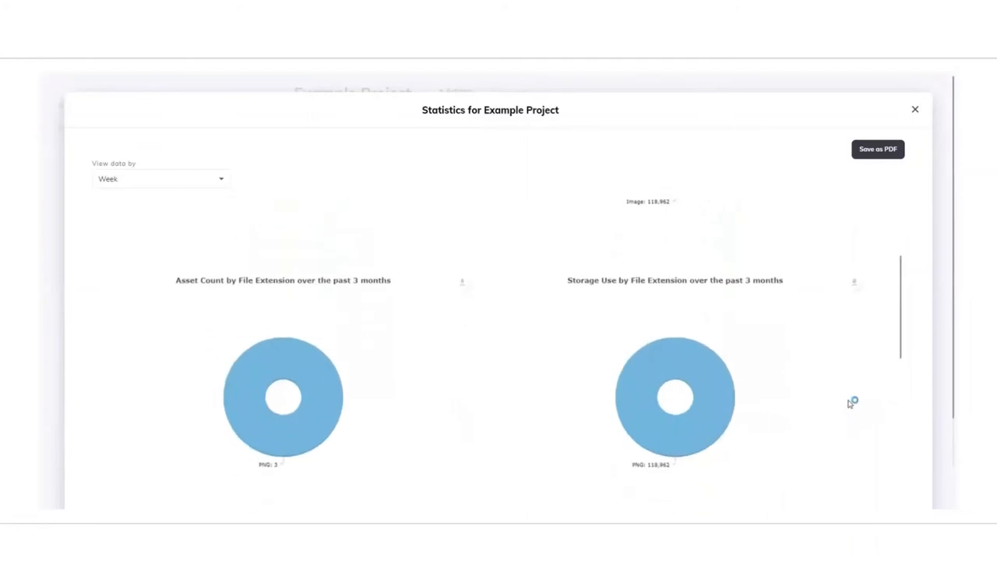
pyautogui.click(914, 109)
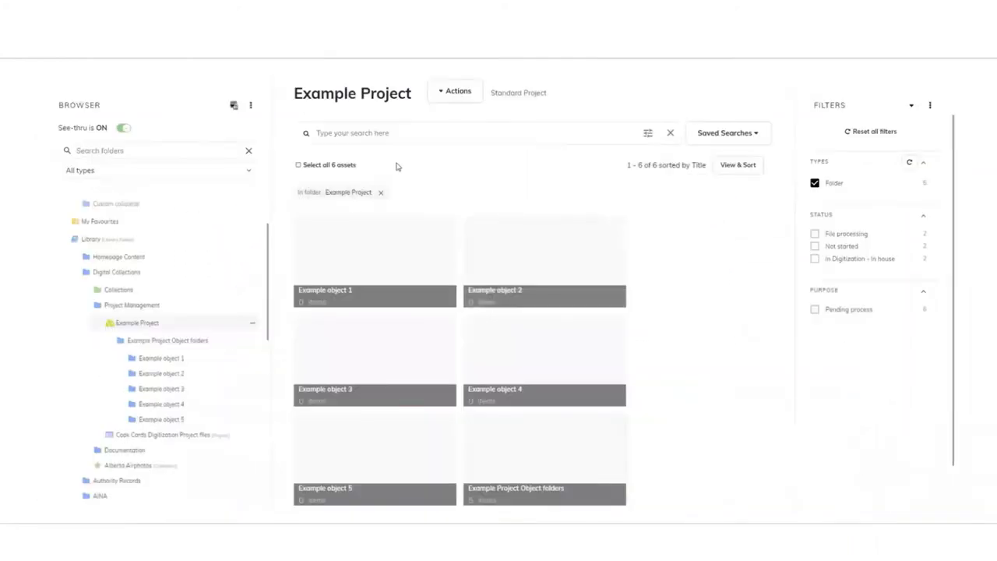
pyautogui.click(458, 91)
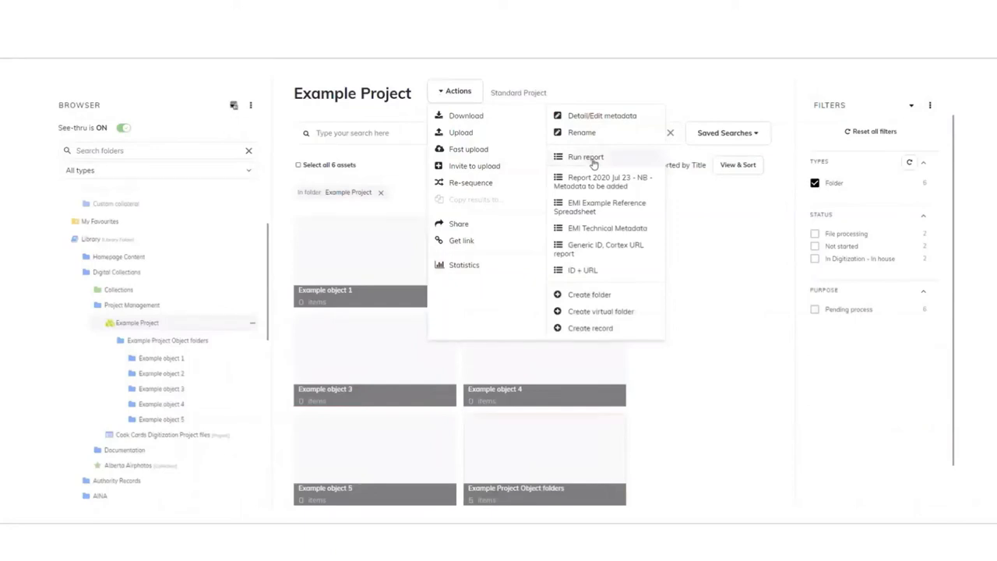
pyautogui.moveTo(593, 165)
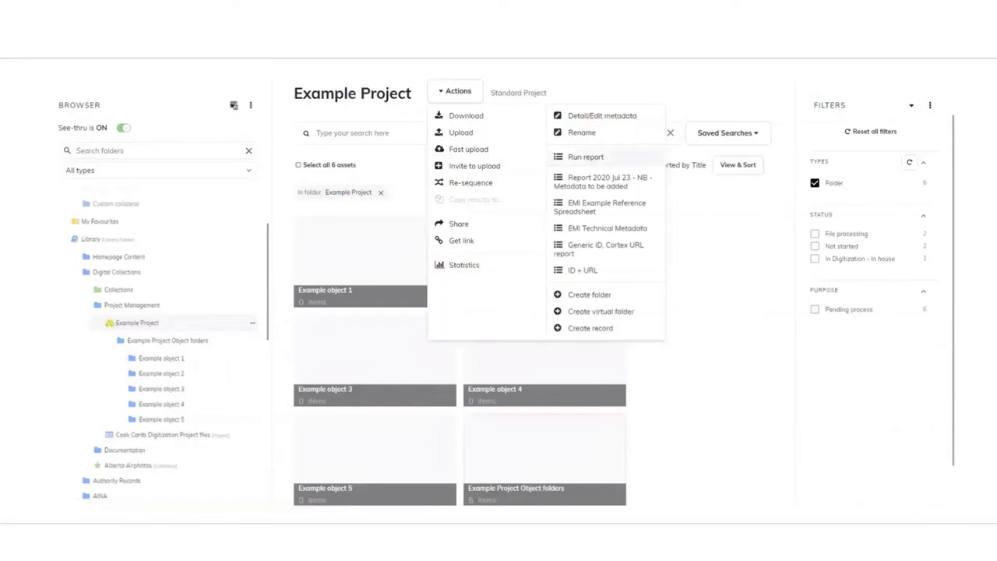
# Open Actions > Run report and close the report setup without running it
pyautogui.click(586, 157)
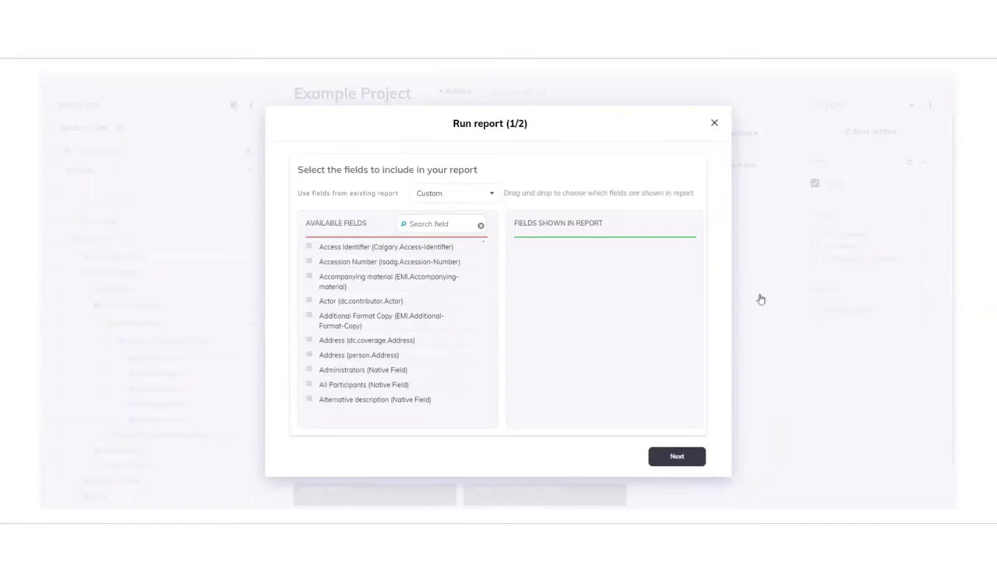
pyautogui.moveTo(714, 125)
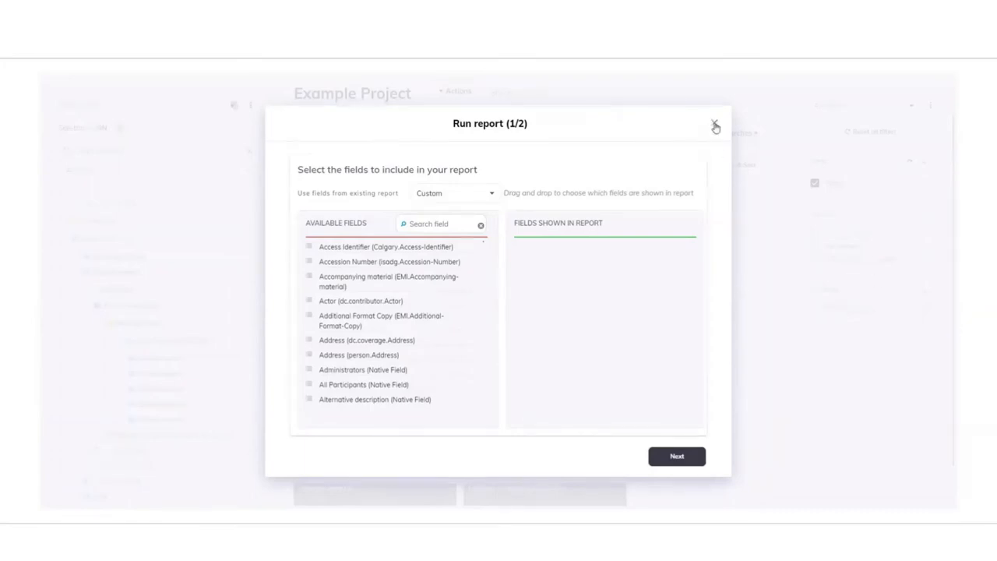
pyautogui.click(714, 125)
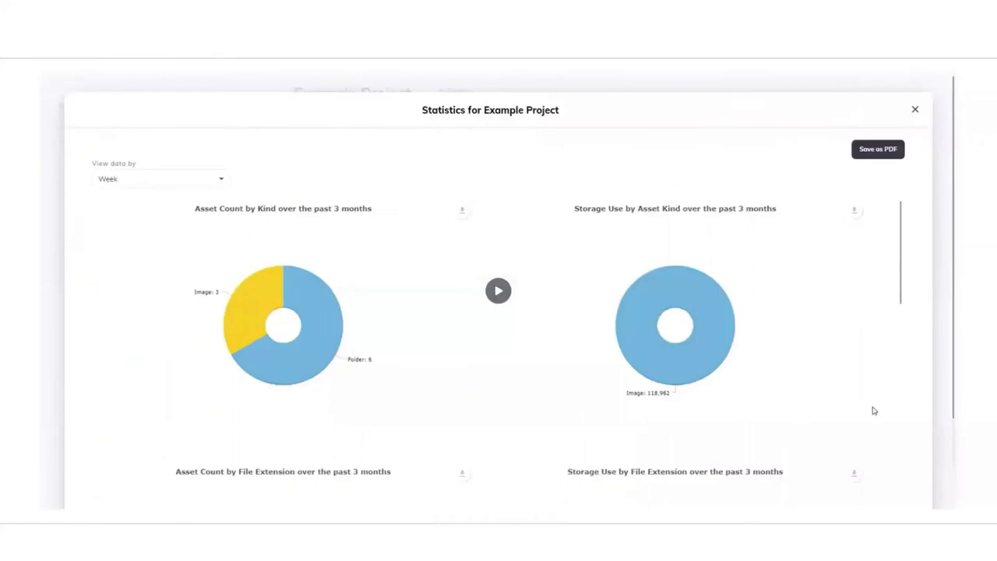
# Close the Example Project statistics window
pyautogui.click(915, 109)
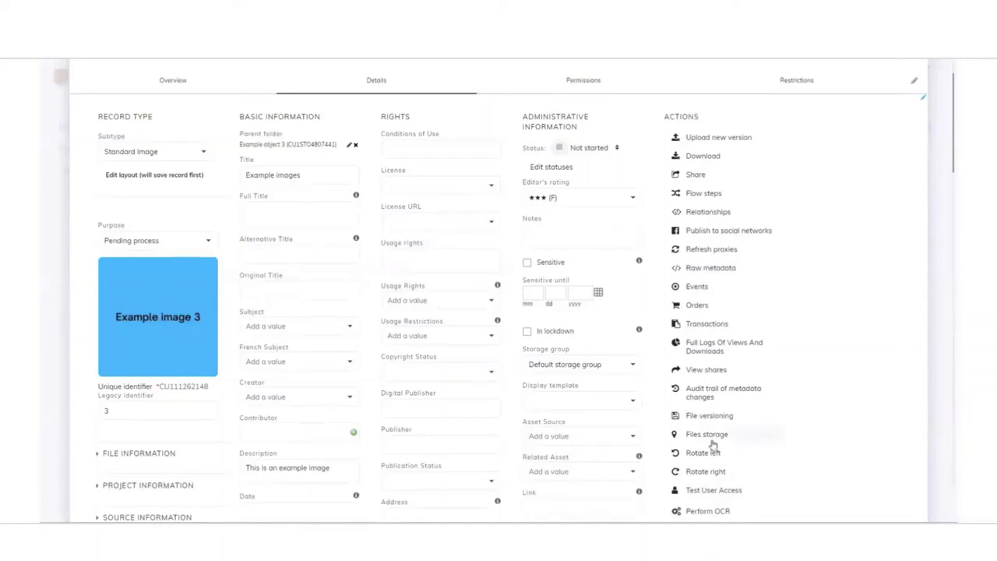
# View the Amazon S3 and Glacier storage status for all Example image 3 formats, then close it
pyautogui.click(706, 434)
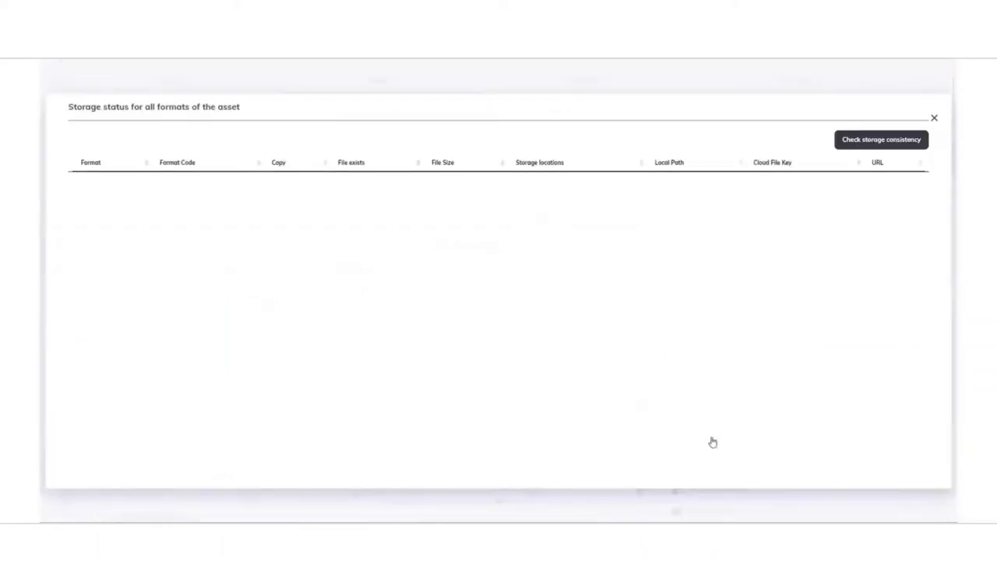
pyautogui.click(881, 139)
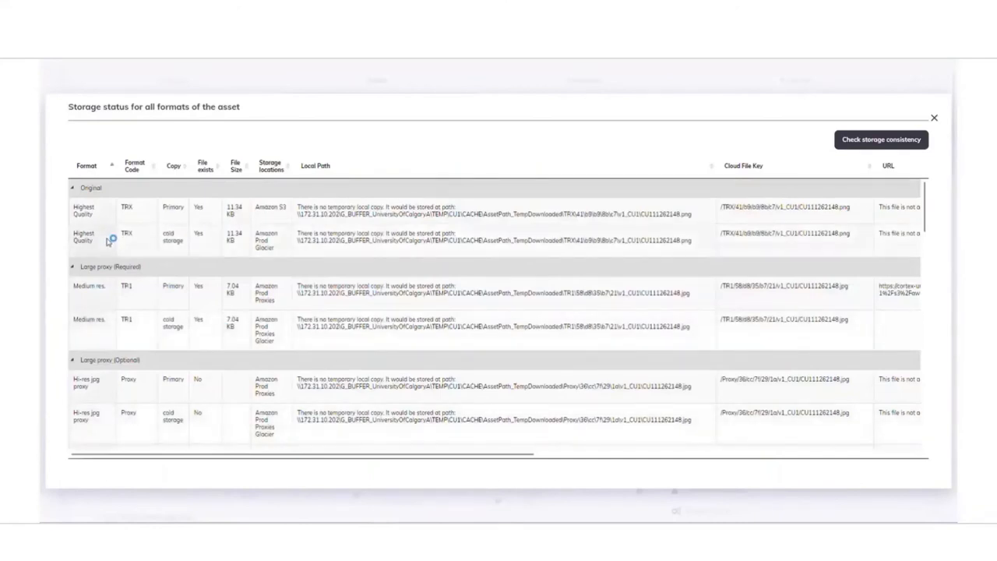
pyautogui.moveTo(113, 374)
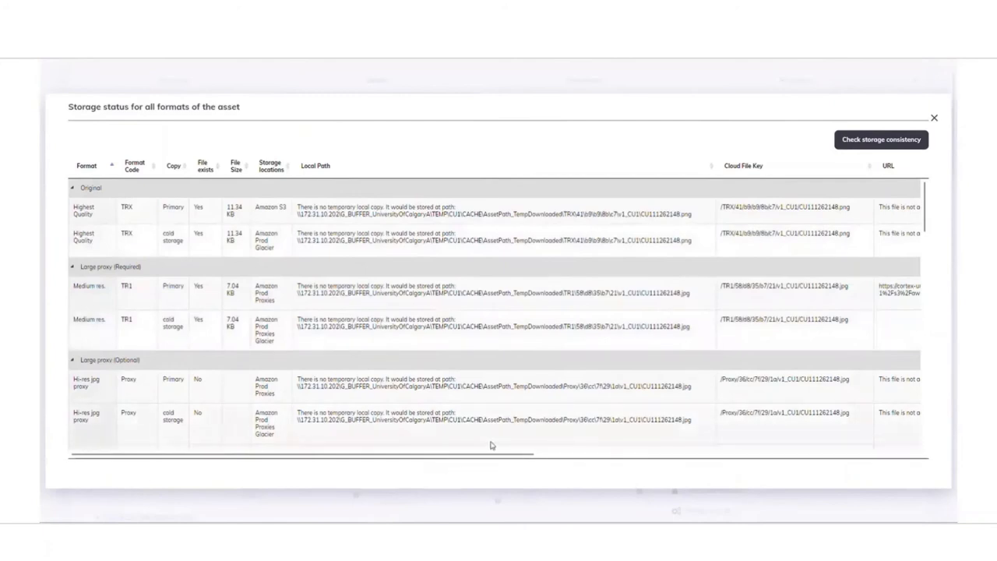
pyautogui.moveTo(493, 445)
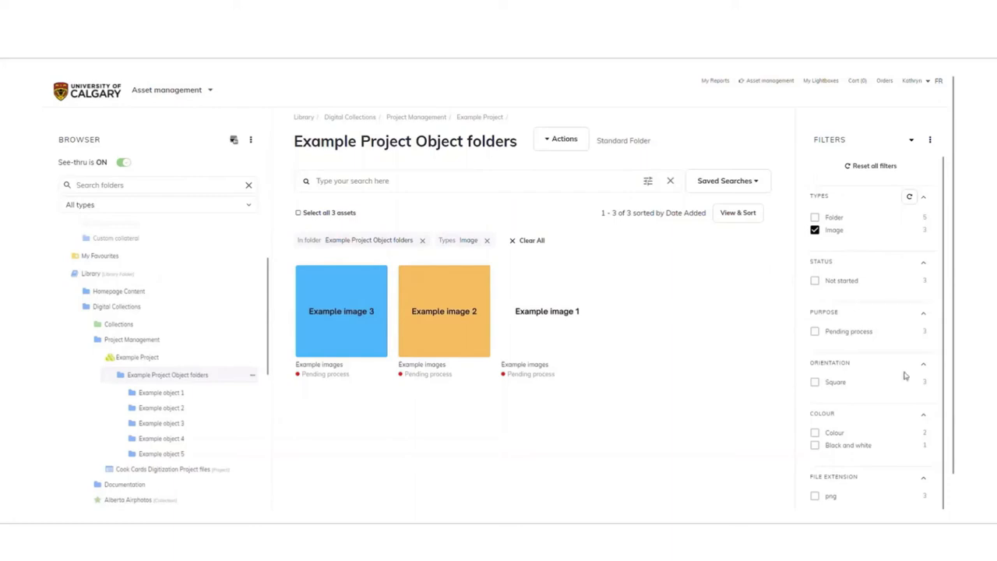
pyautogui.moveTo(541, 435)
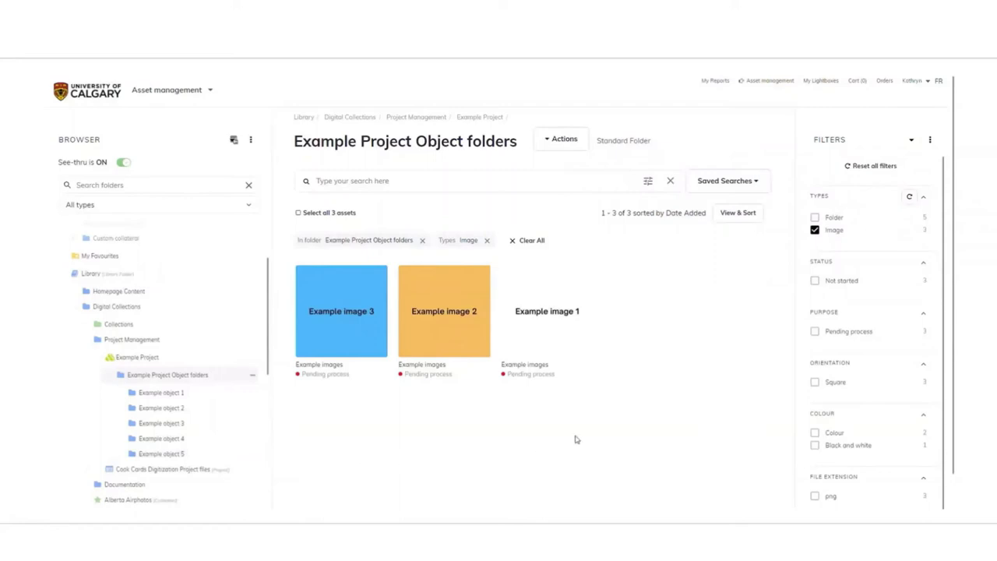
# Scroll down the Example Project Object folders grid showing the three example images
pyautogui.scroll(-3)
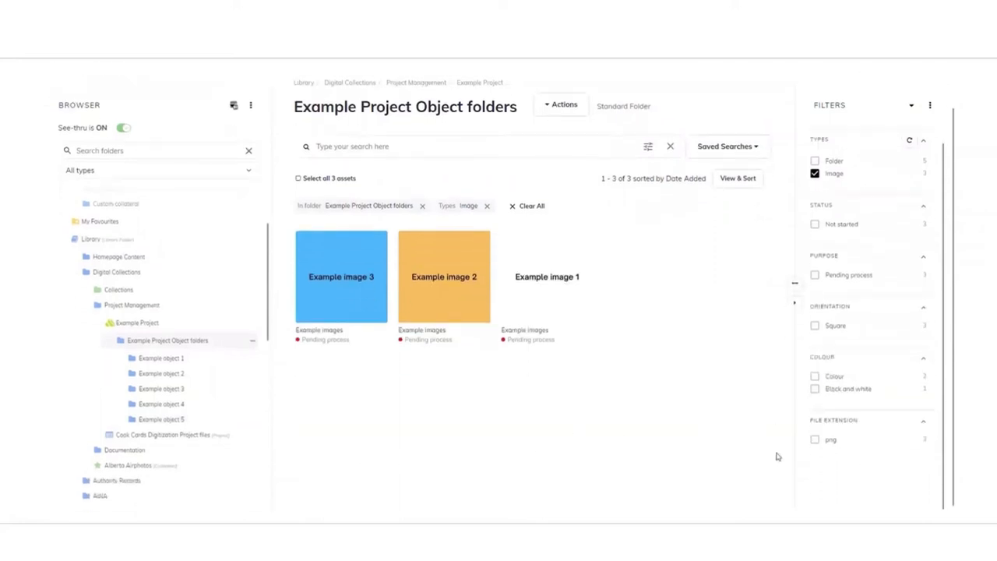
pyautogui.moveTo(746, 458)
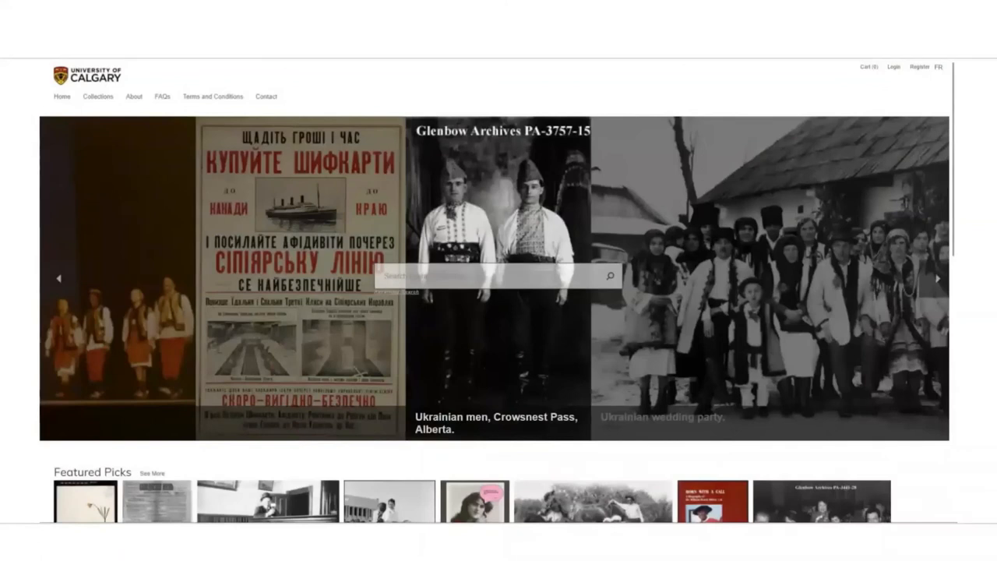
# Advance the homepage carousel, then open and scroll the Library listing of published items
pyautogui.click(938, 278)
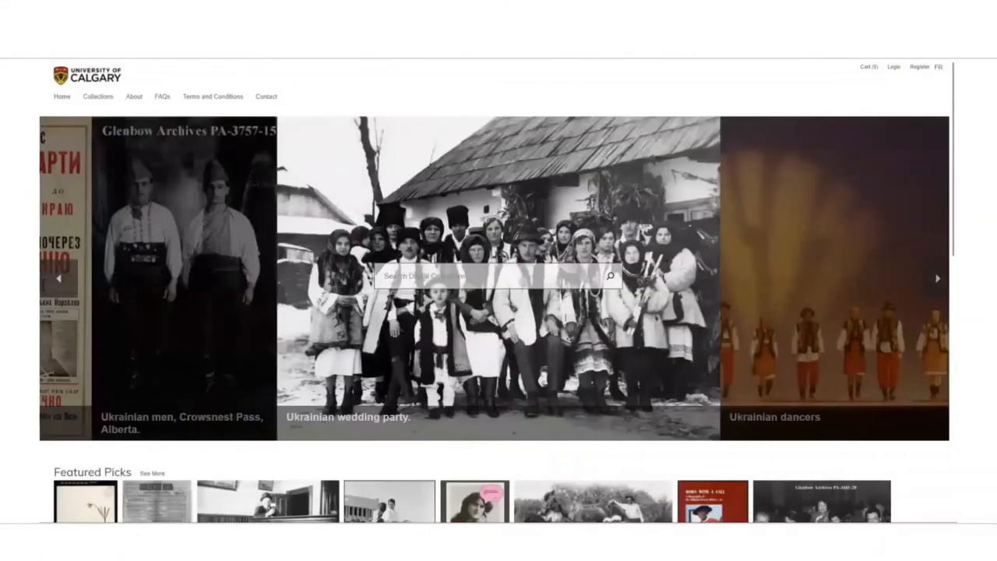
pyautogui.click(938, 278)
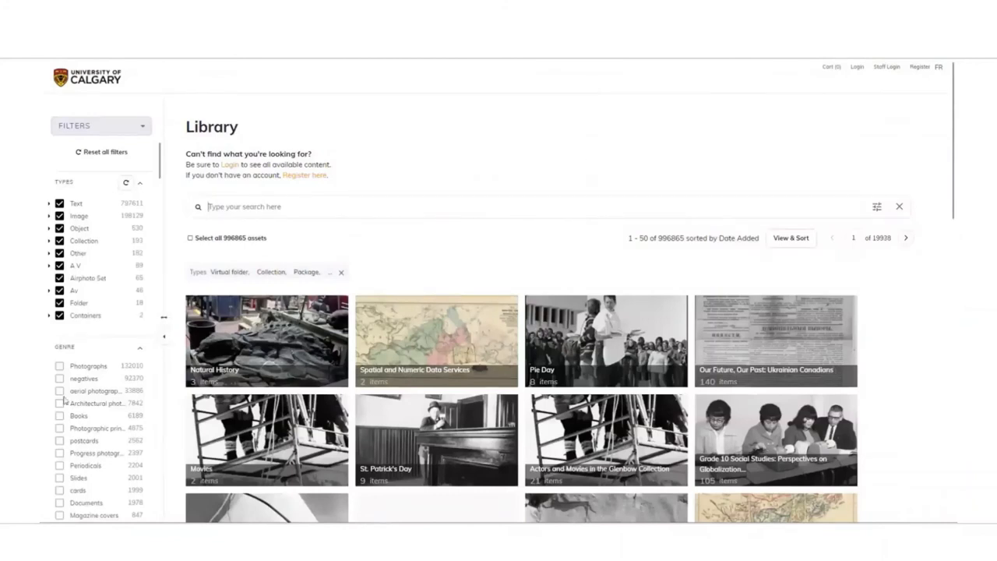
pyautogui.scroll(-3)
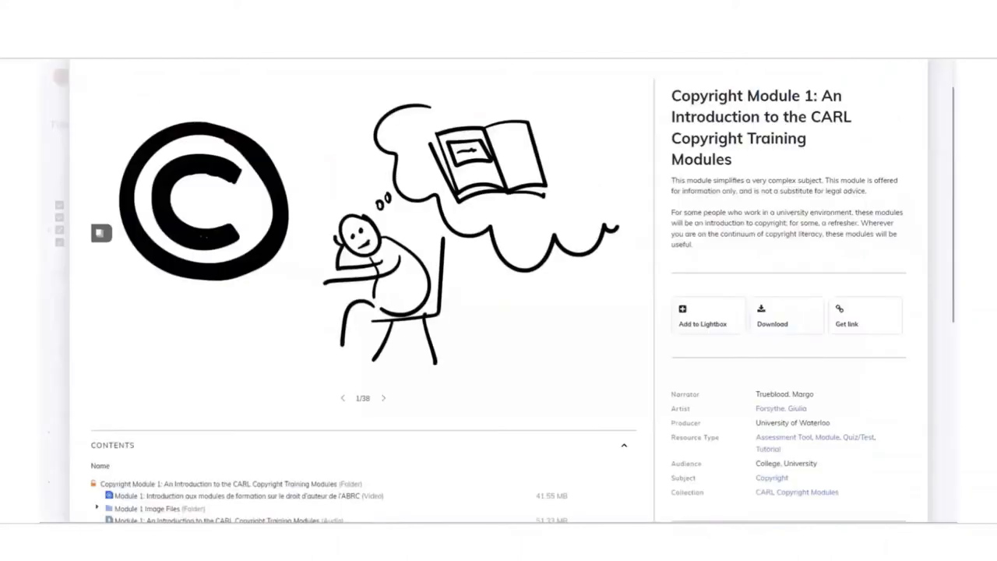
pyautogui.moveTo(714, 149)
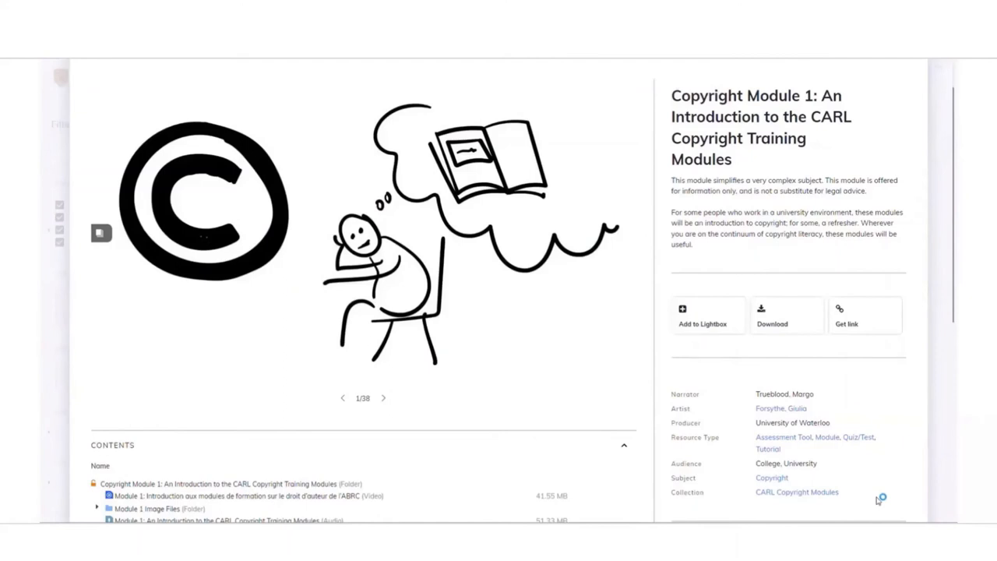
# Play then pause the Module 1 copyright video, then open the Violet King photograph record
pyautogui.scroll(-3)
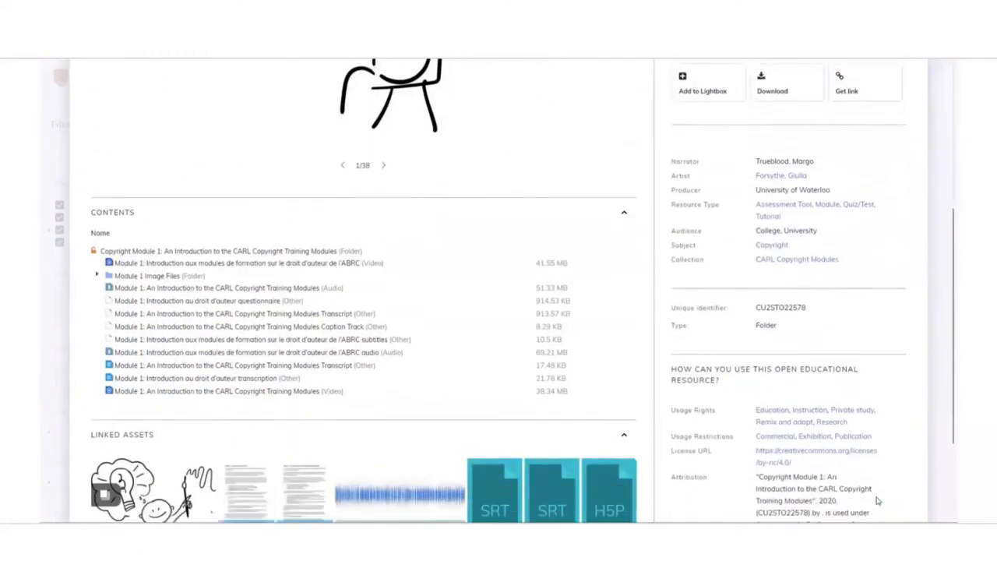
pyautogui.scroll(-3)
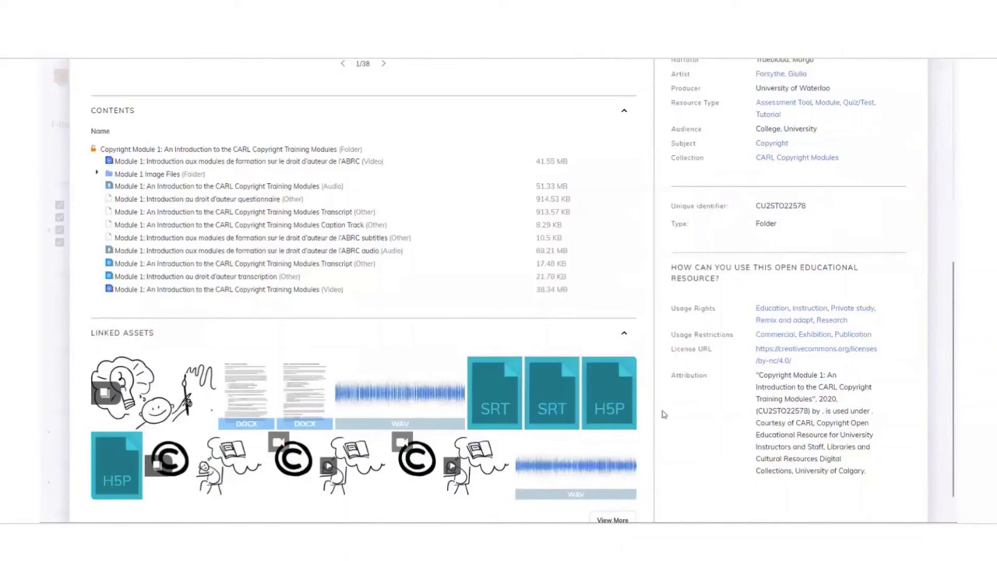
pyautogui.moveTo(206, 289)
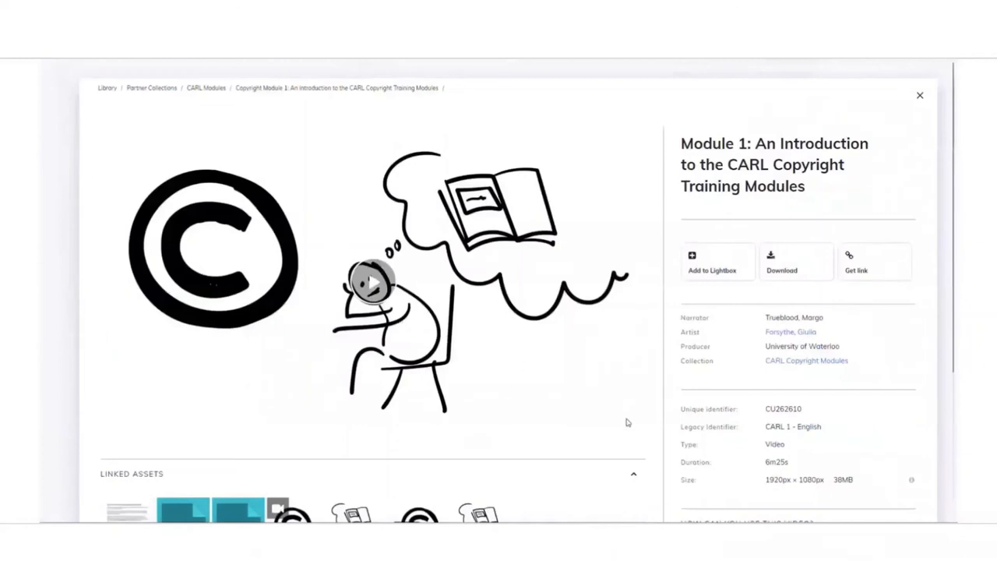
pyautogui.scroll(-3)
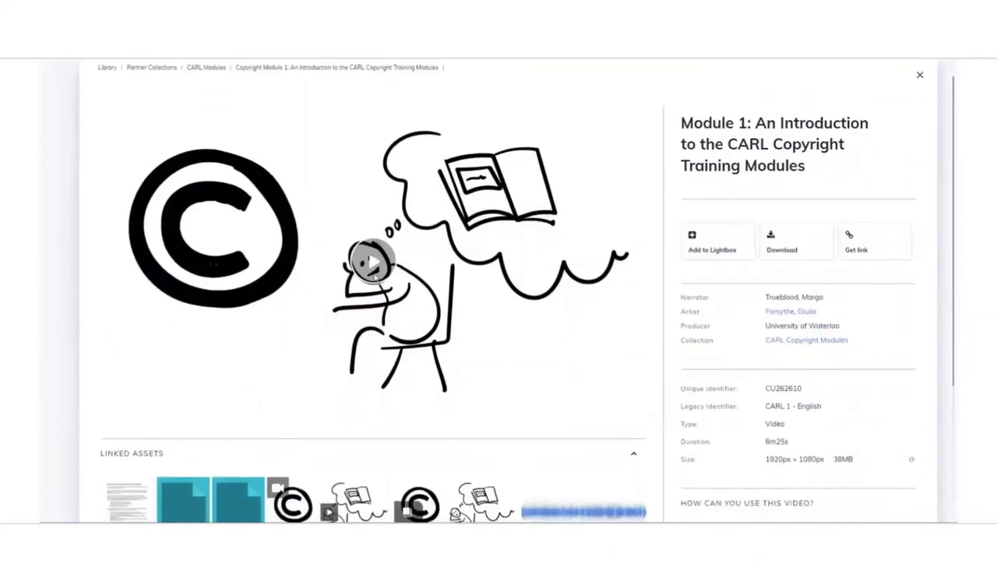
pyautogui.click(373, 259)
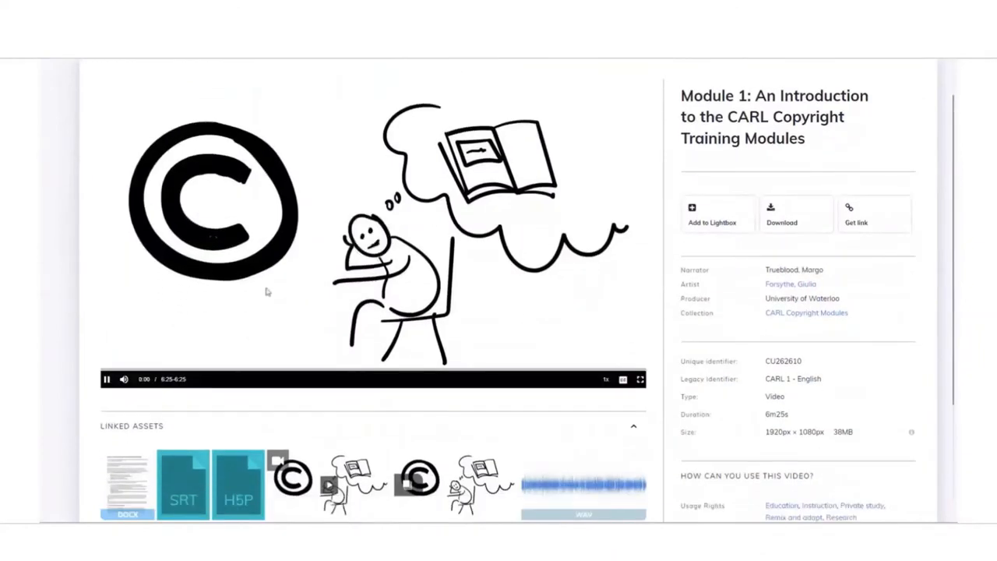
pyautogui.click(107, 380)
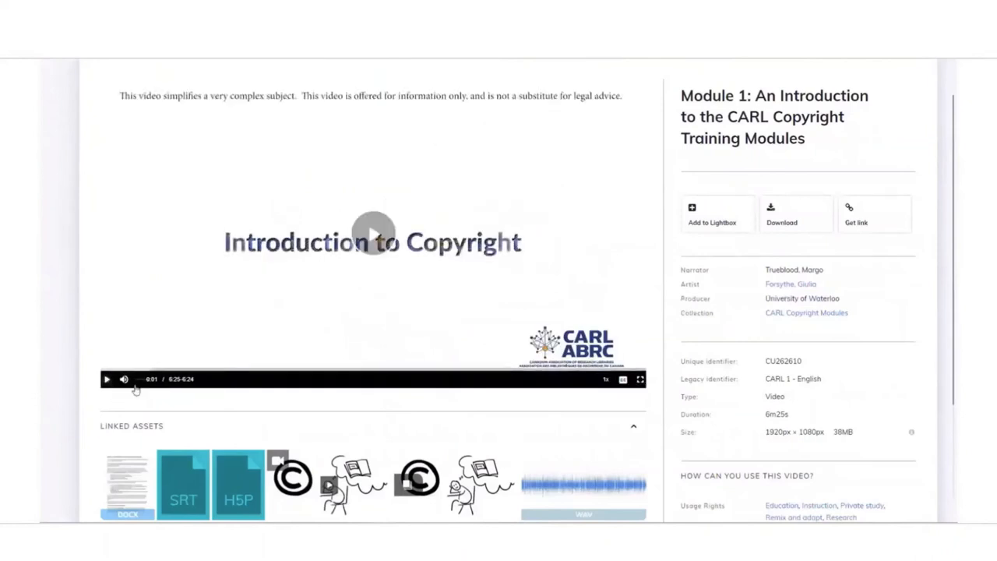
pyautogui.click(623, 380)
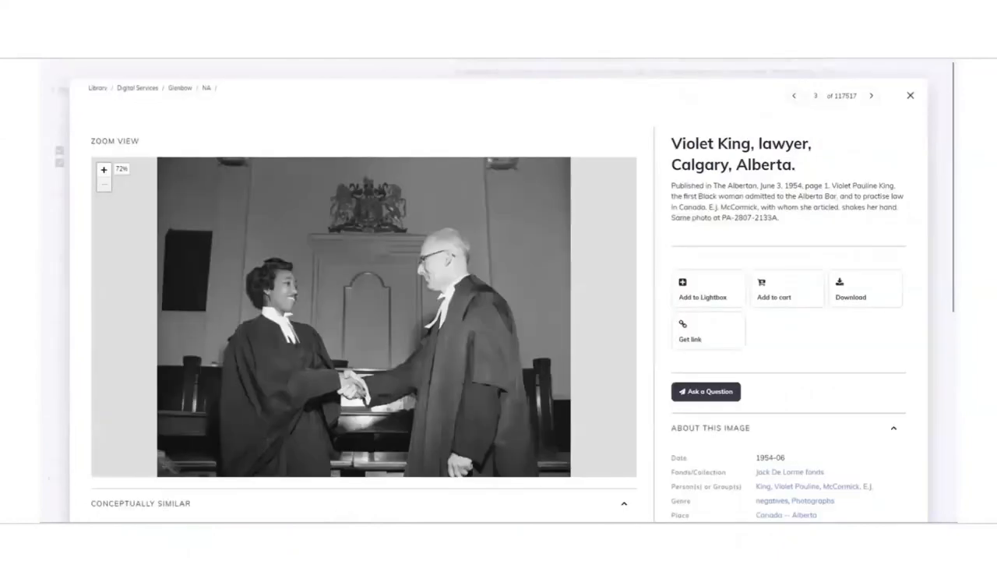
pyautogui.moveTo(850, 395)
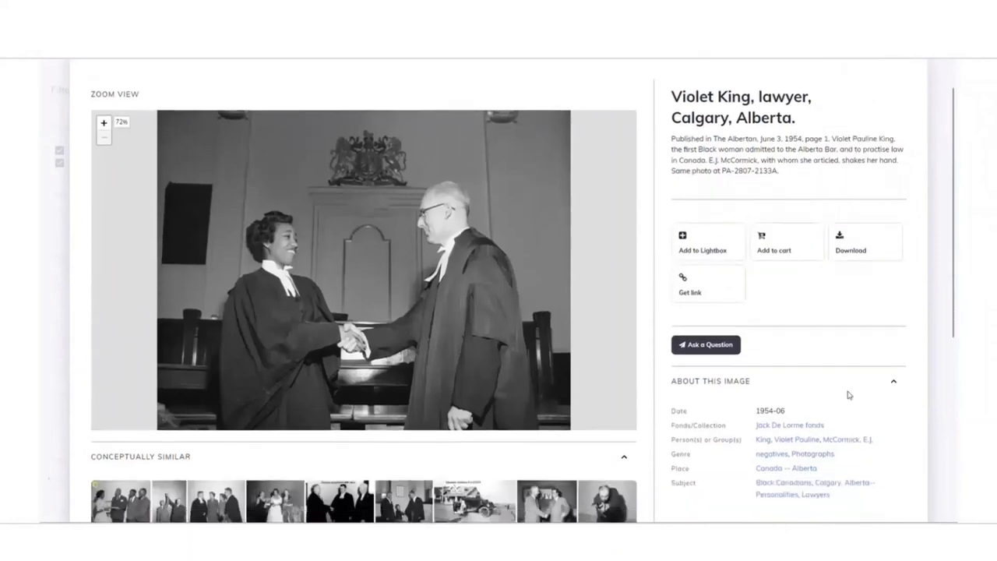
pyautogui.scroll(-3)
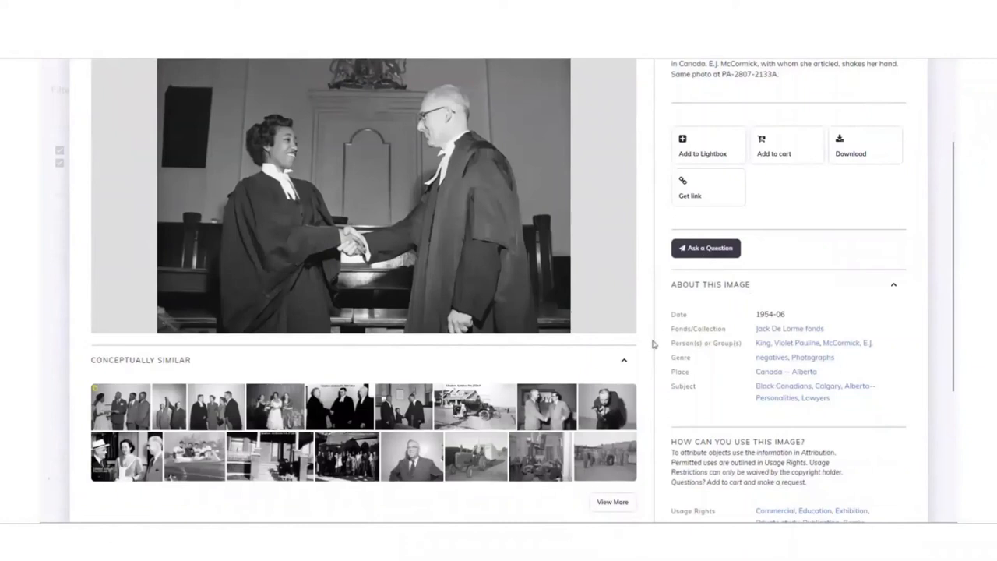
pyautogui.moveTo(706, 438)
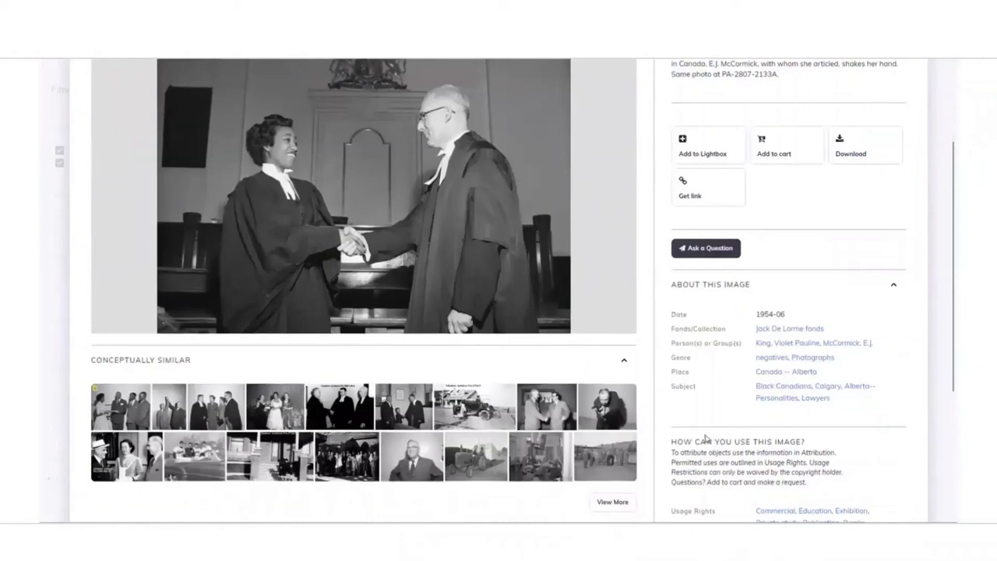
pyautogui.scroll(-3)
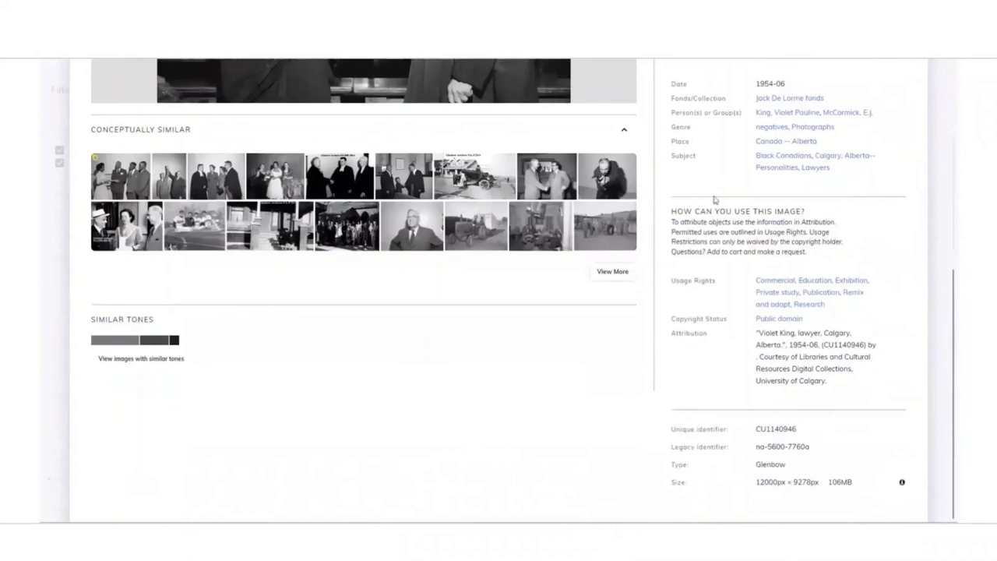
pyautogui.moveTo(719, 413)
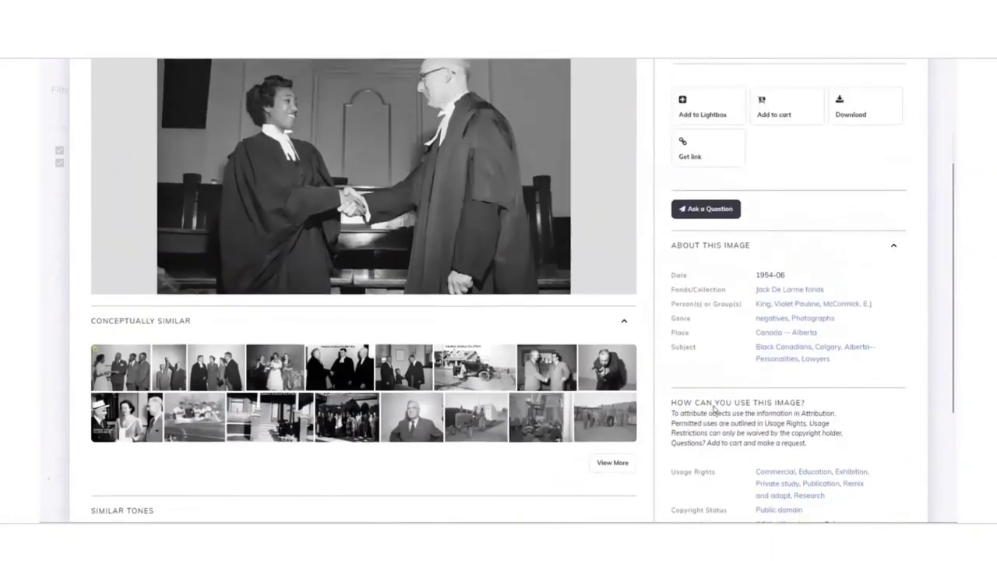
pyautogui.click(362, 176)
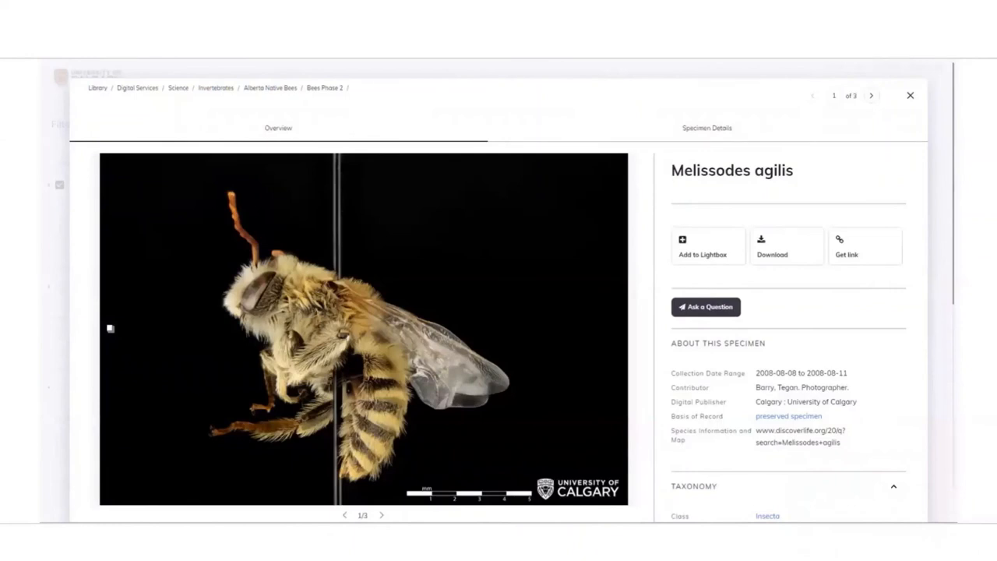
pyautogui.moveTo(625, 70)
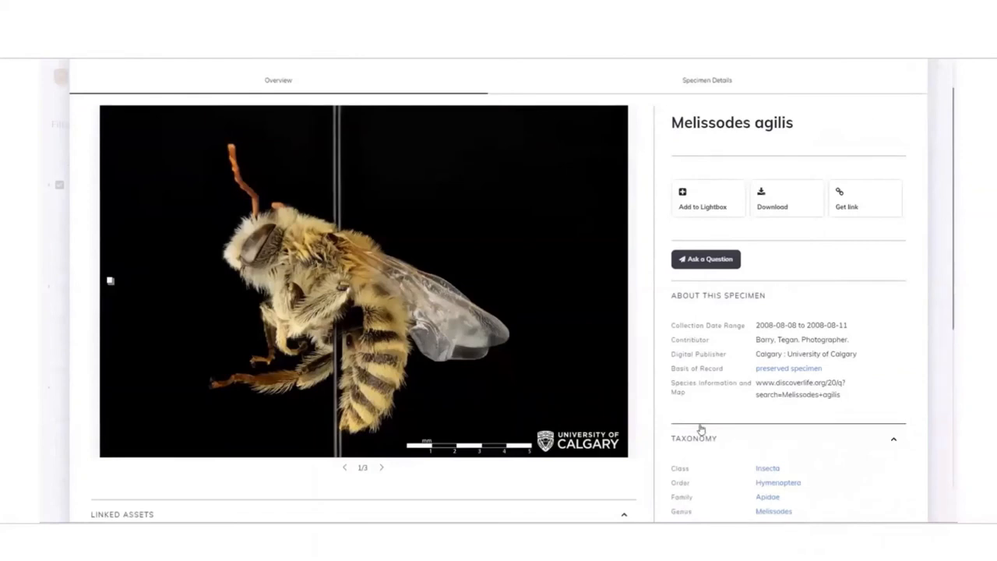
pyautogui.scroll(-3)
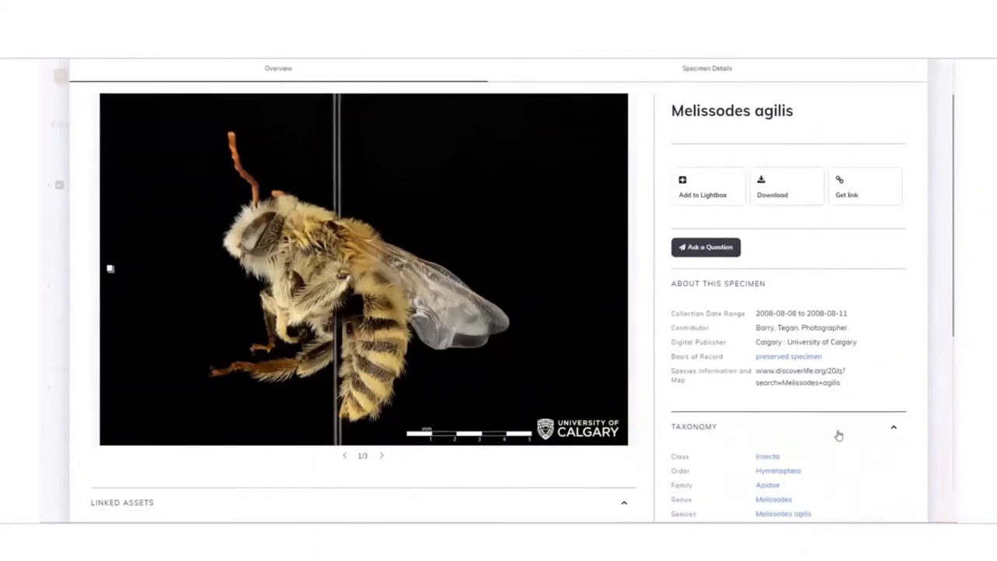
pyautogui.scroll(-3)
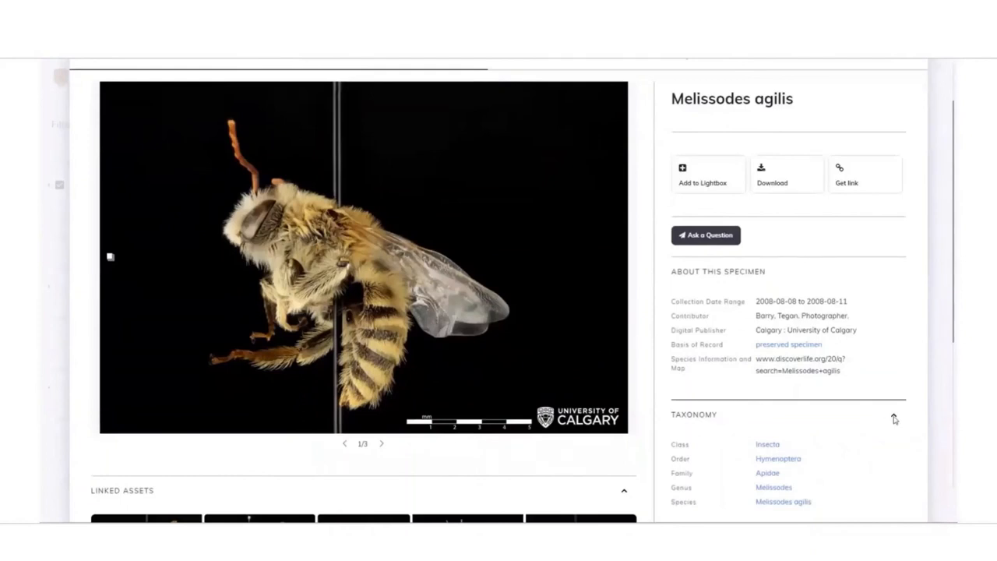
pyautogui.scroll(-3)
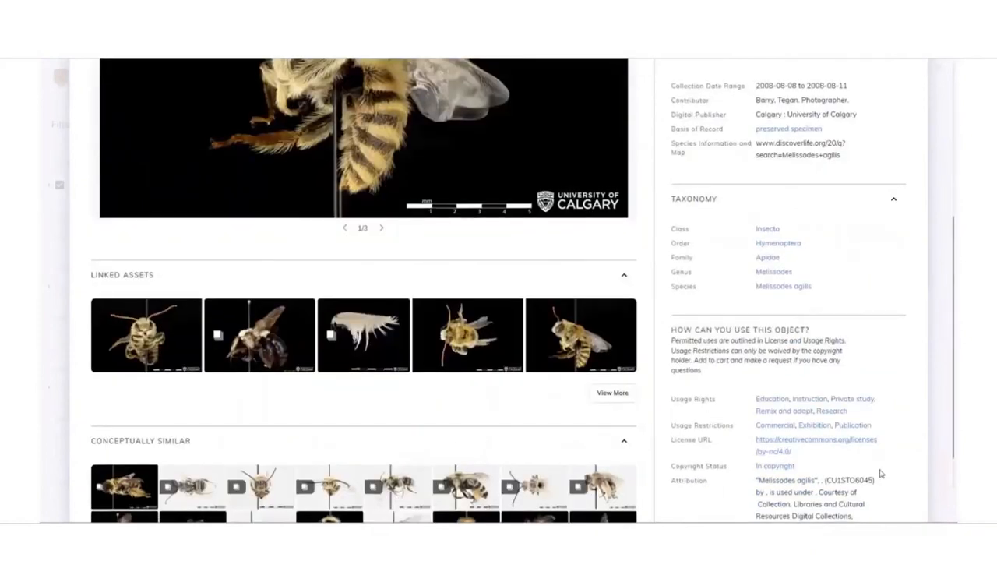
pyautogui.scroll(-3)
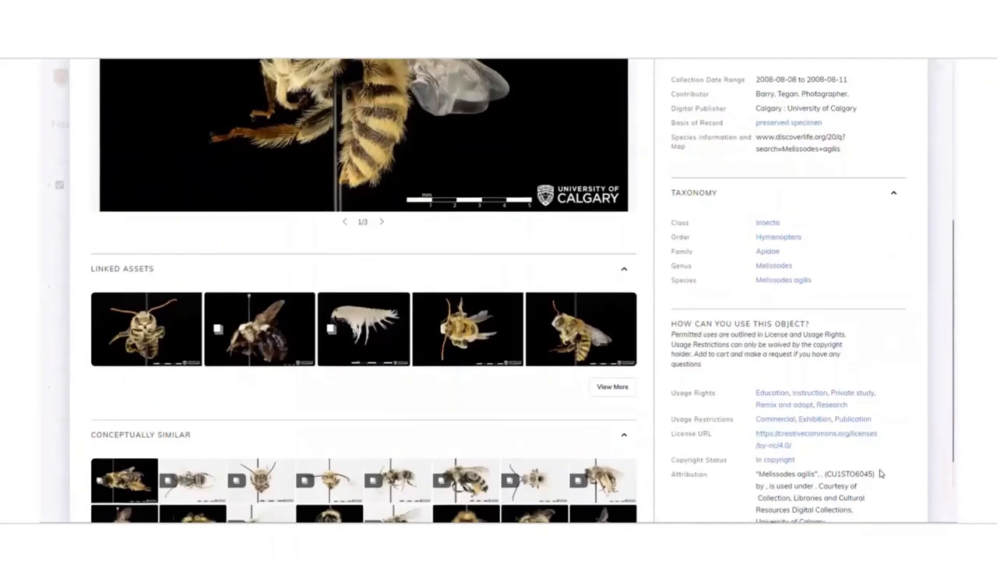
pyautogui.scroll(-3)
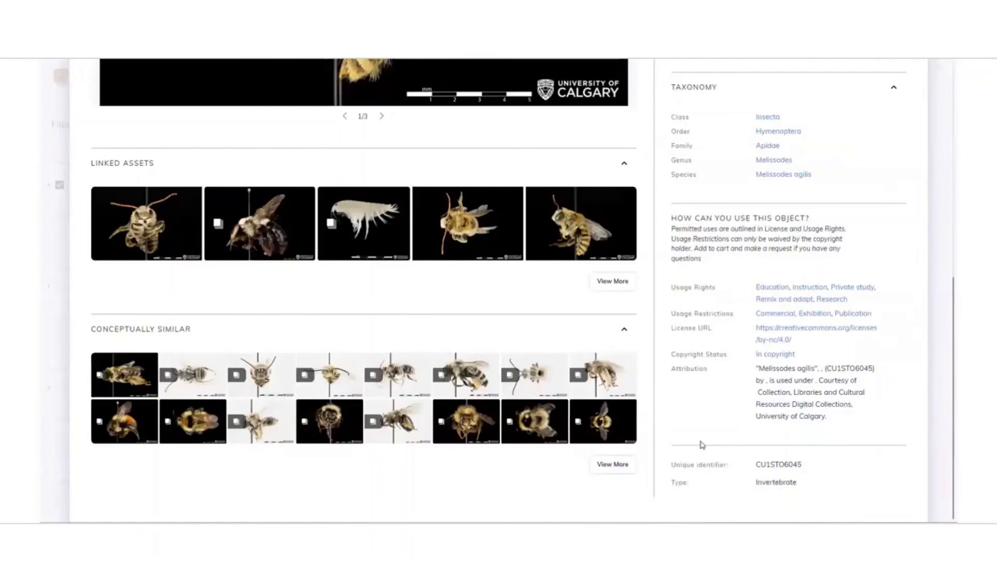
pyautogui.scroll(3)
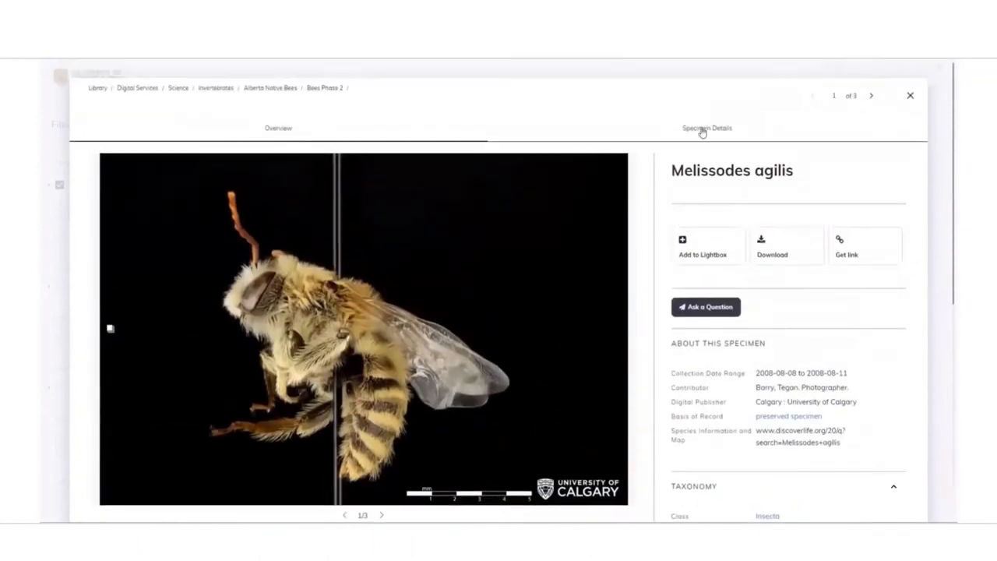
# Show the bee's Specimen Details with location and taxonomy, then close the specimen record
pyautogui.click(707, 128)
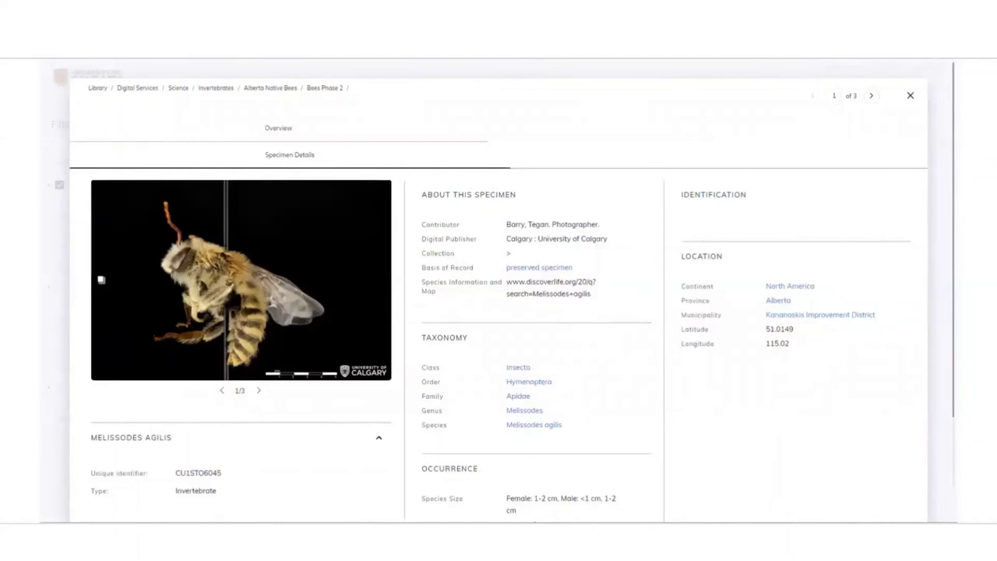
pyautogui.moveTo(881, 86)
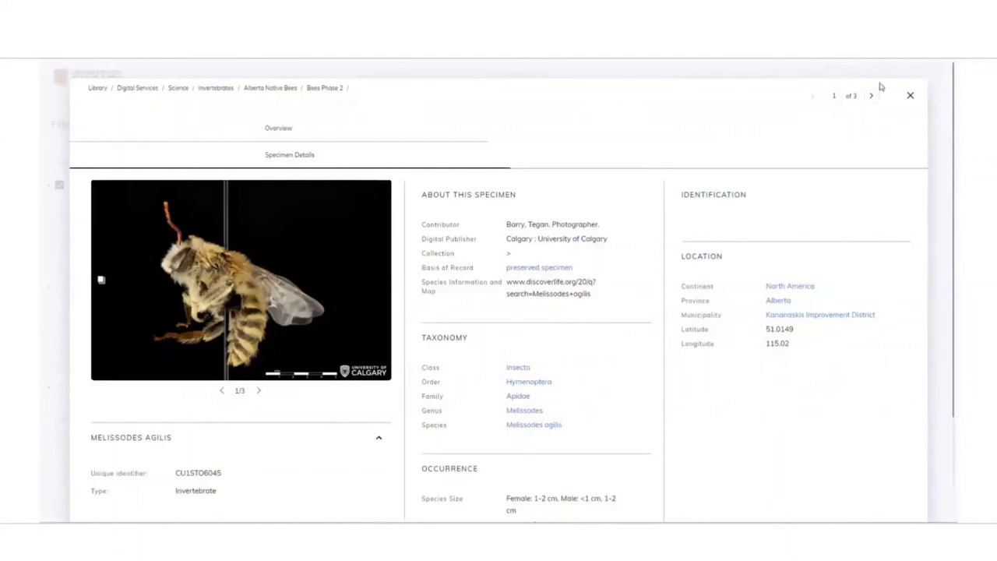
pyautogui.click(910, 95)
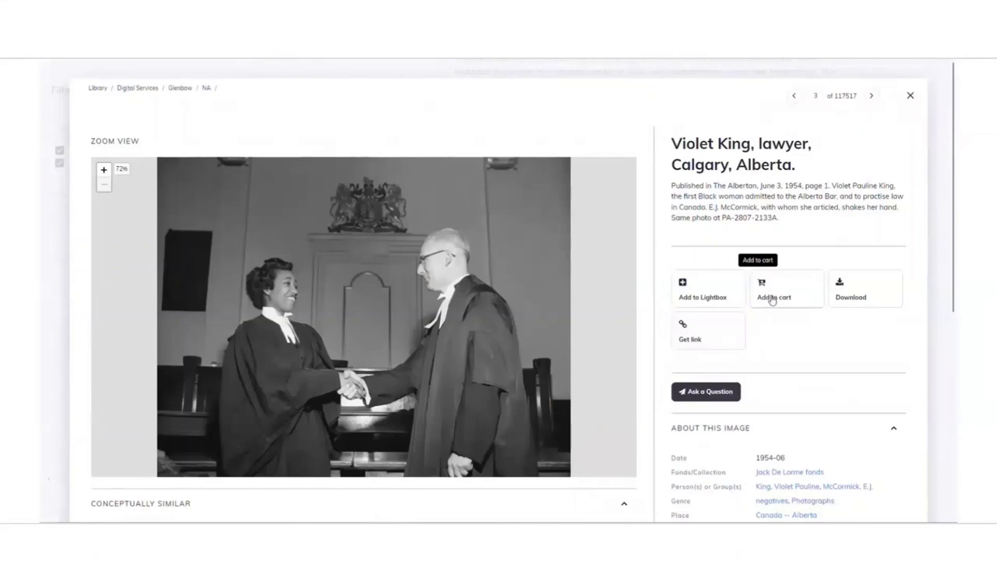
pyautogui.moveTo(773, 301)
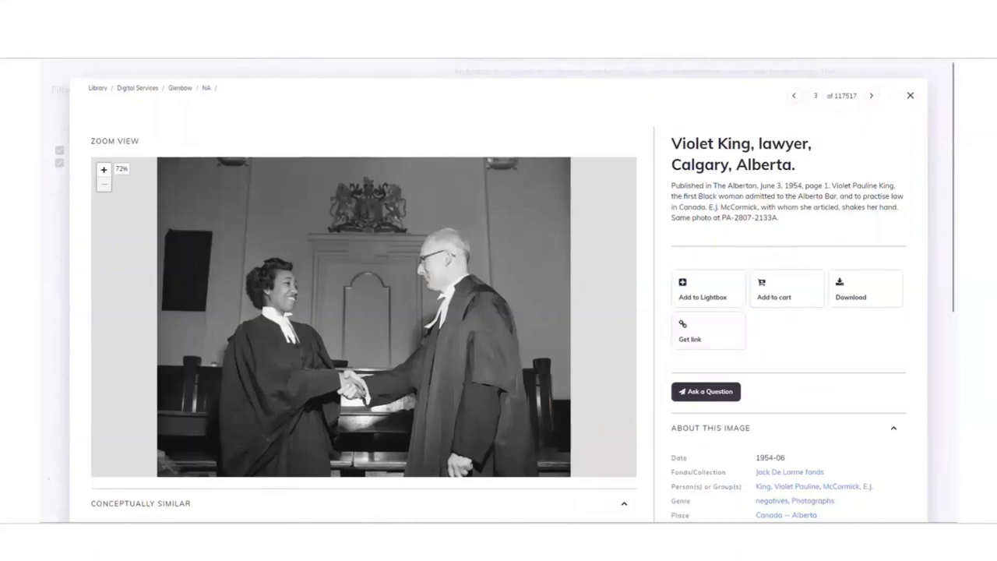